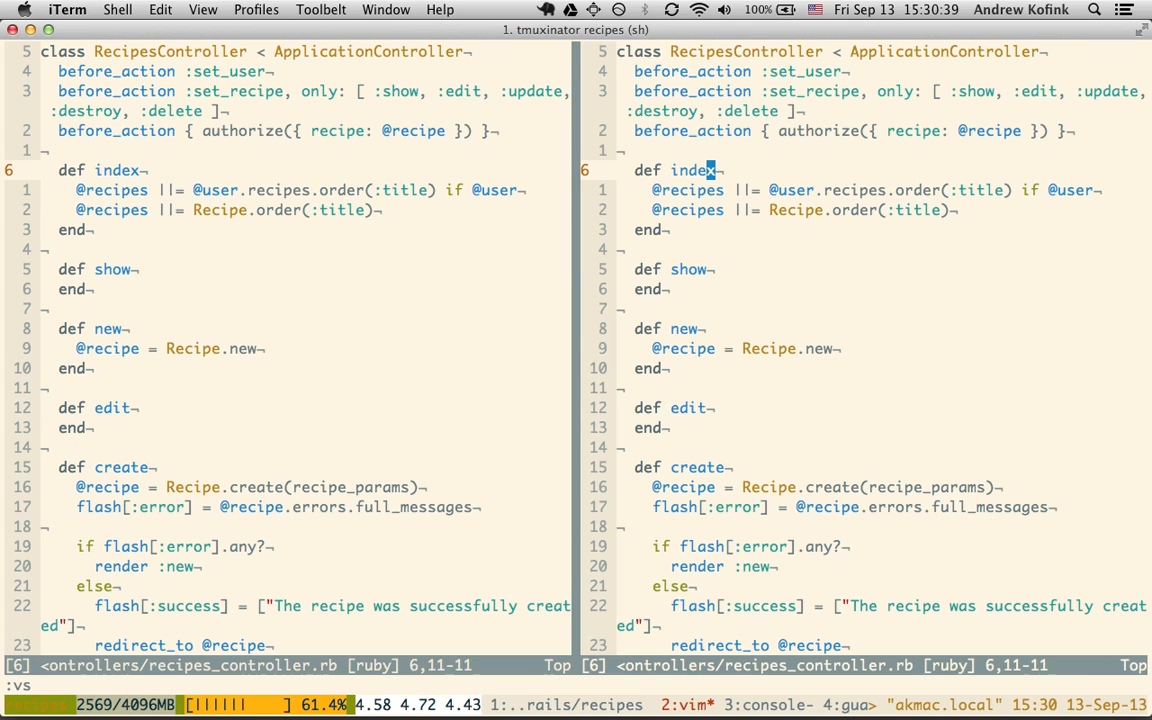
Enter the :e command for spec/controllers/recipes_controller_spec.rb with path completion.
text(:e)
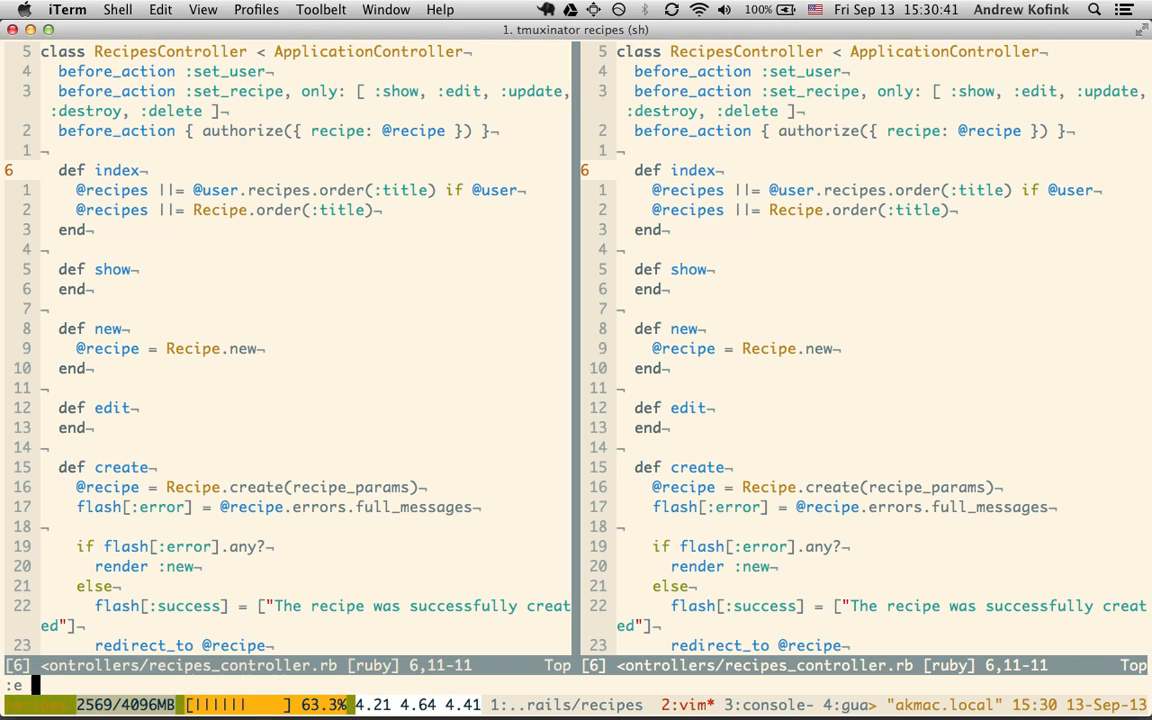
text(spec/)
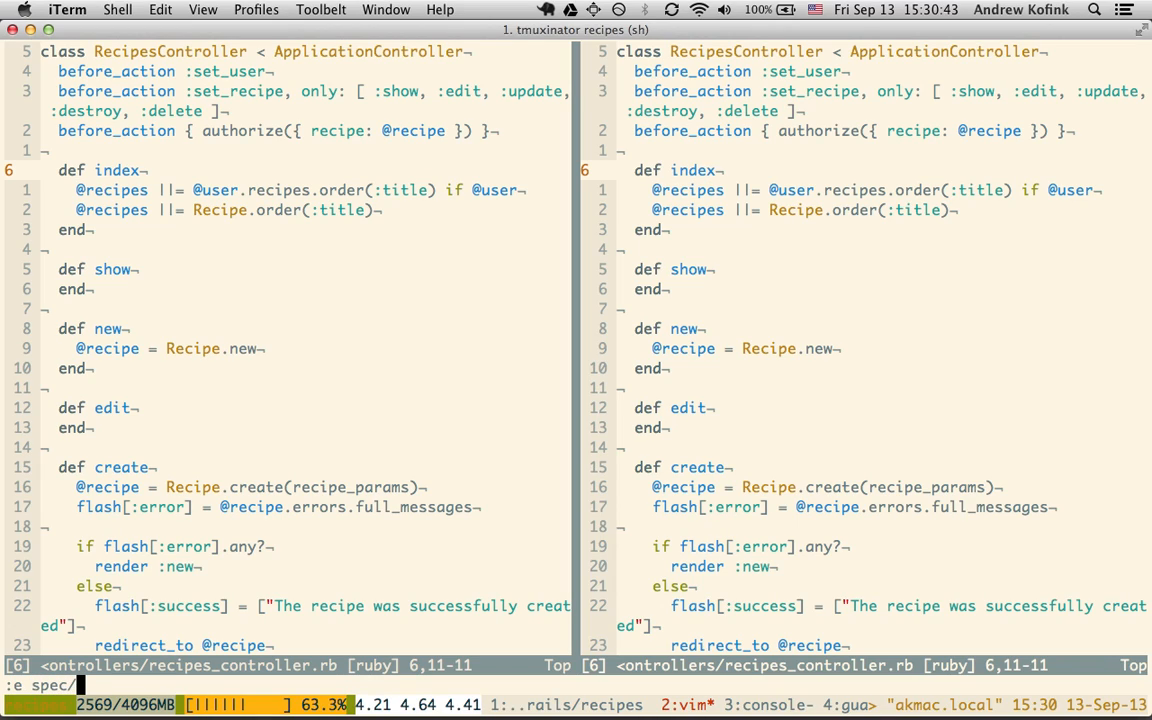
text(controllers/recipes_controller_spec.rb)
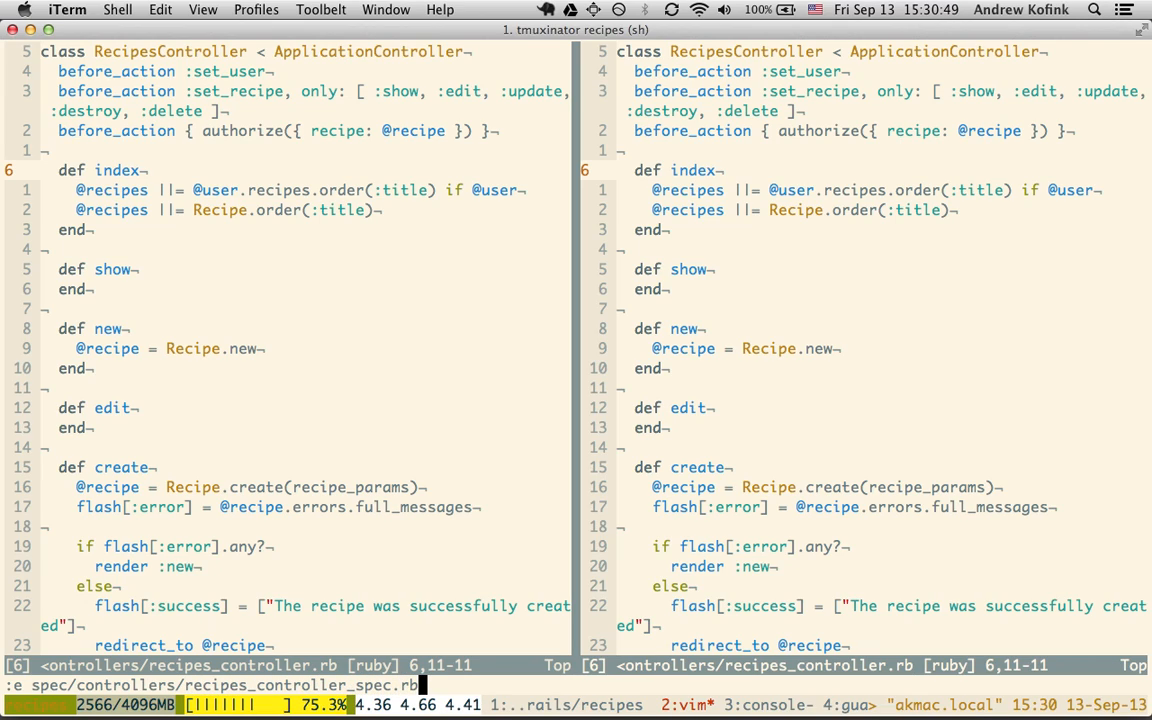
Open the new spec file and write describe RecipesController do.
key(Return)
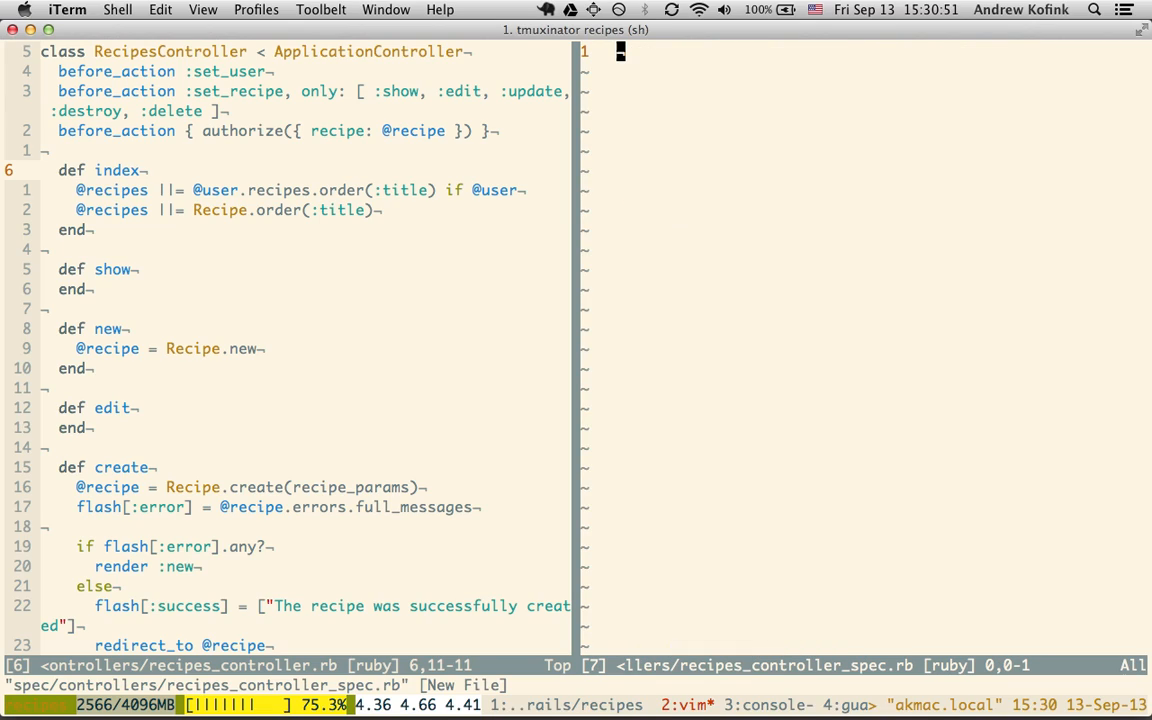
key(i)
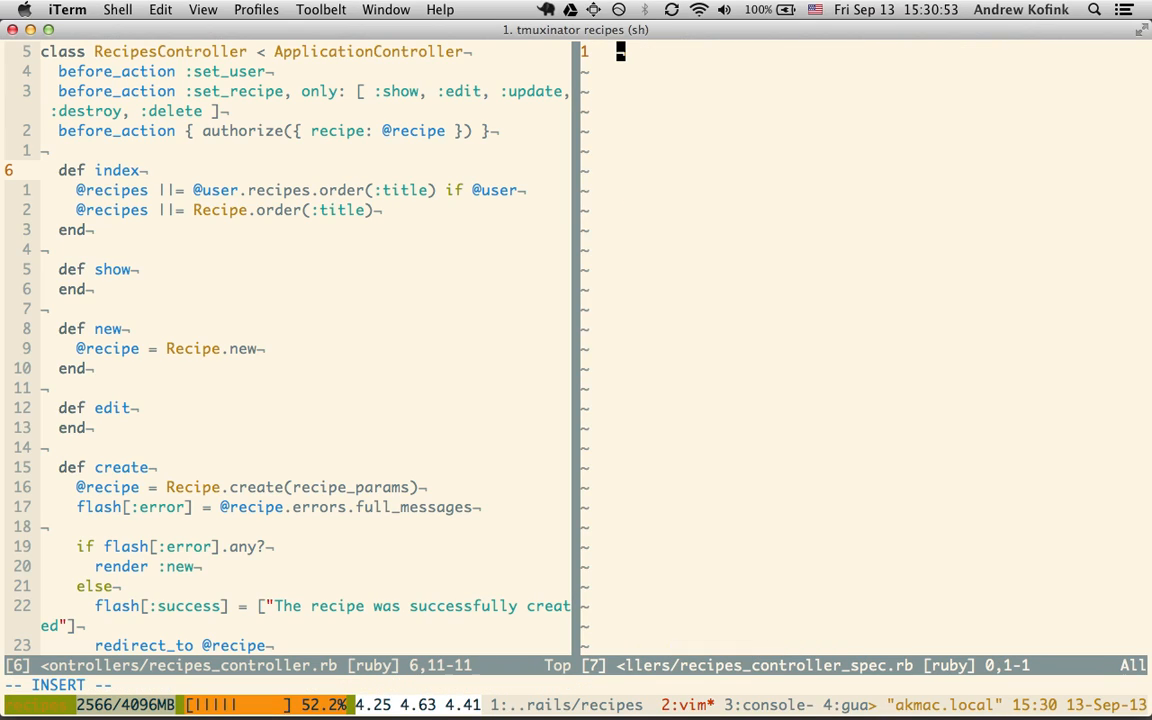
text(describe)
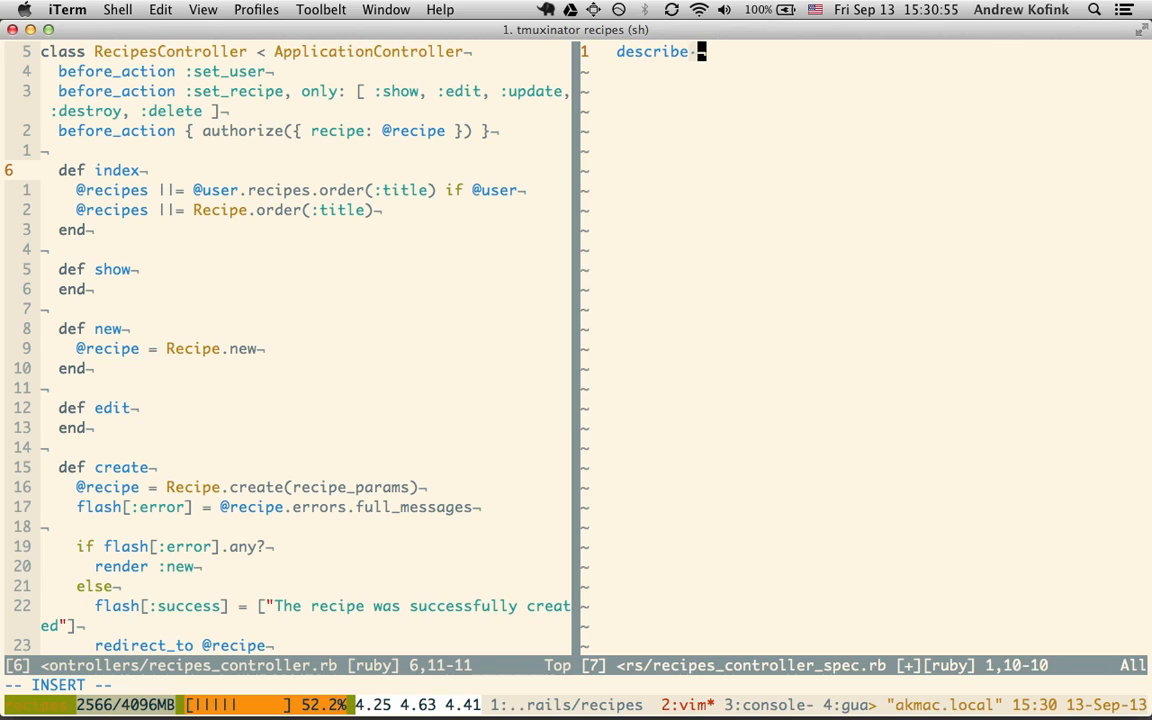
text(RecipesController do)
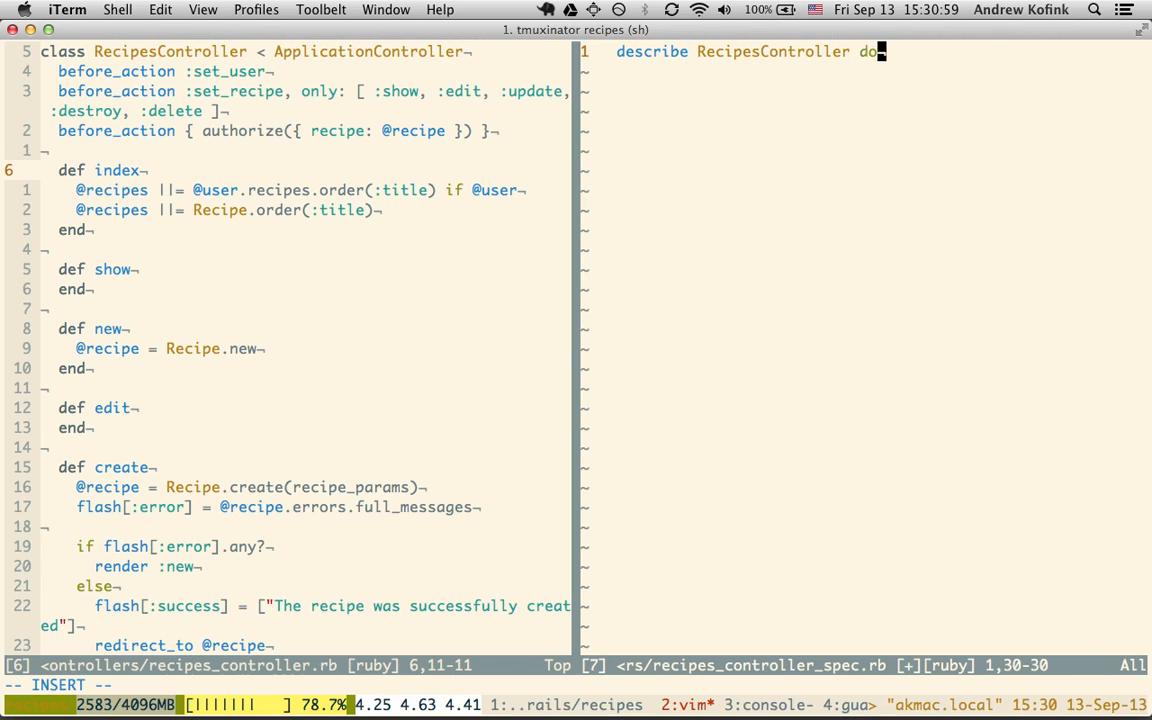
key(Return)
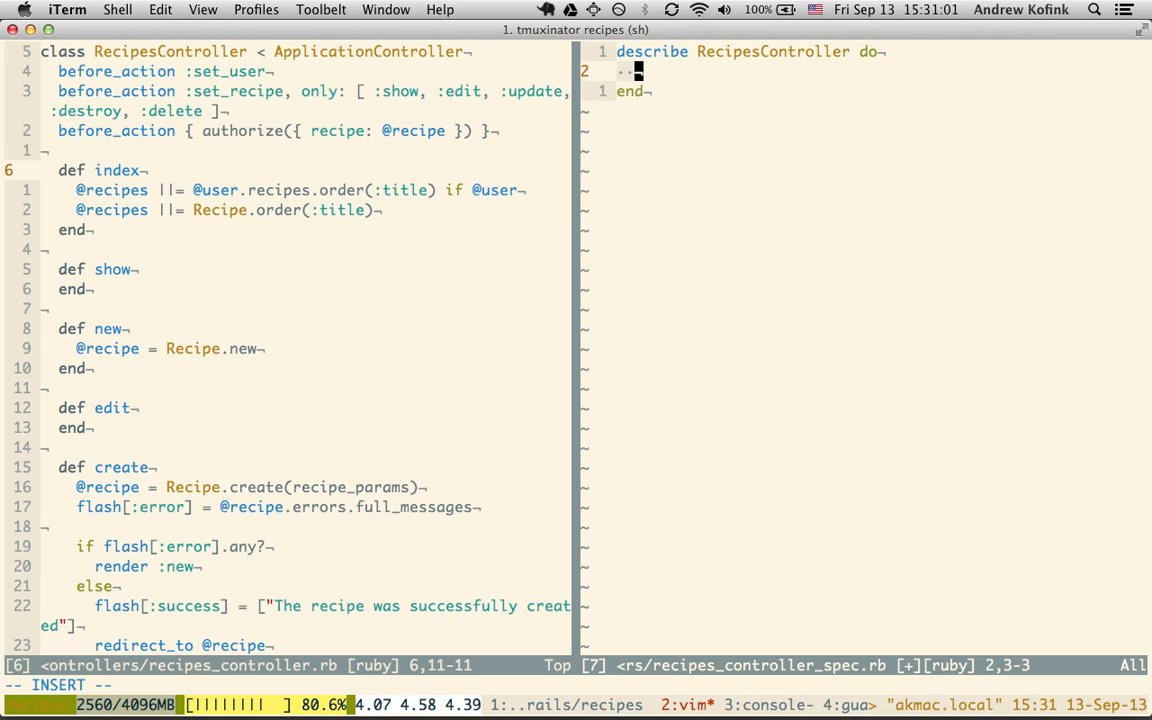
Nest a describe '#index' do block inside it.
text(describe)
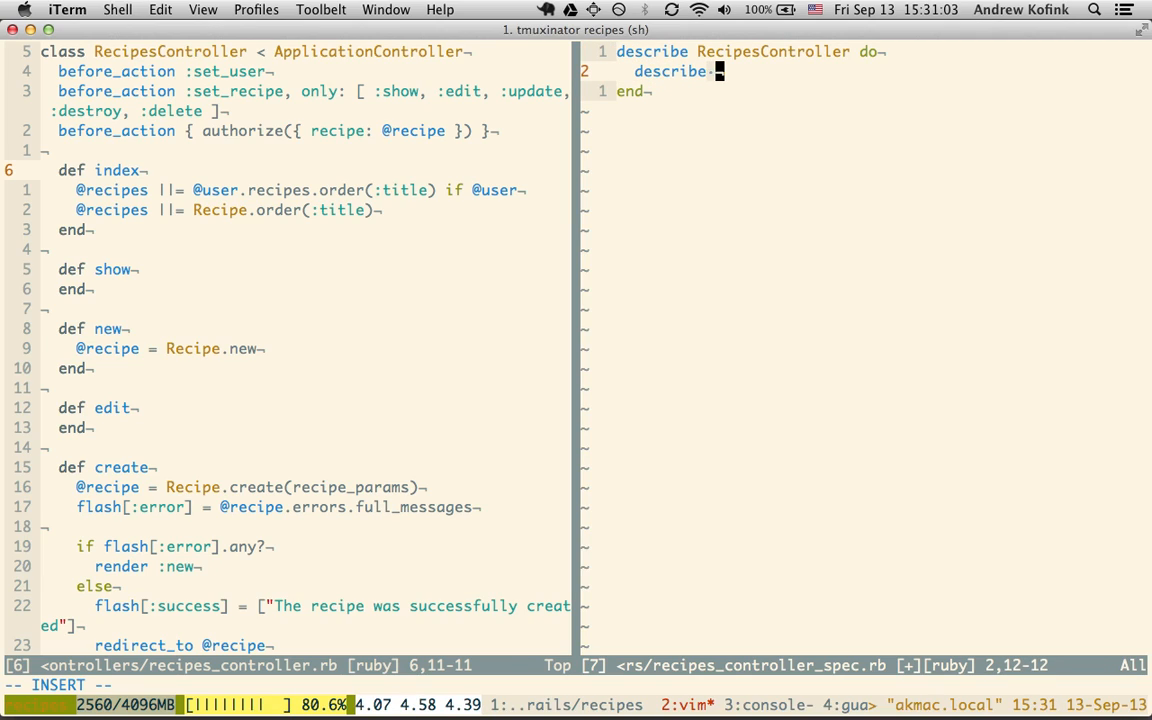
text('#)
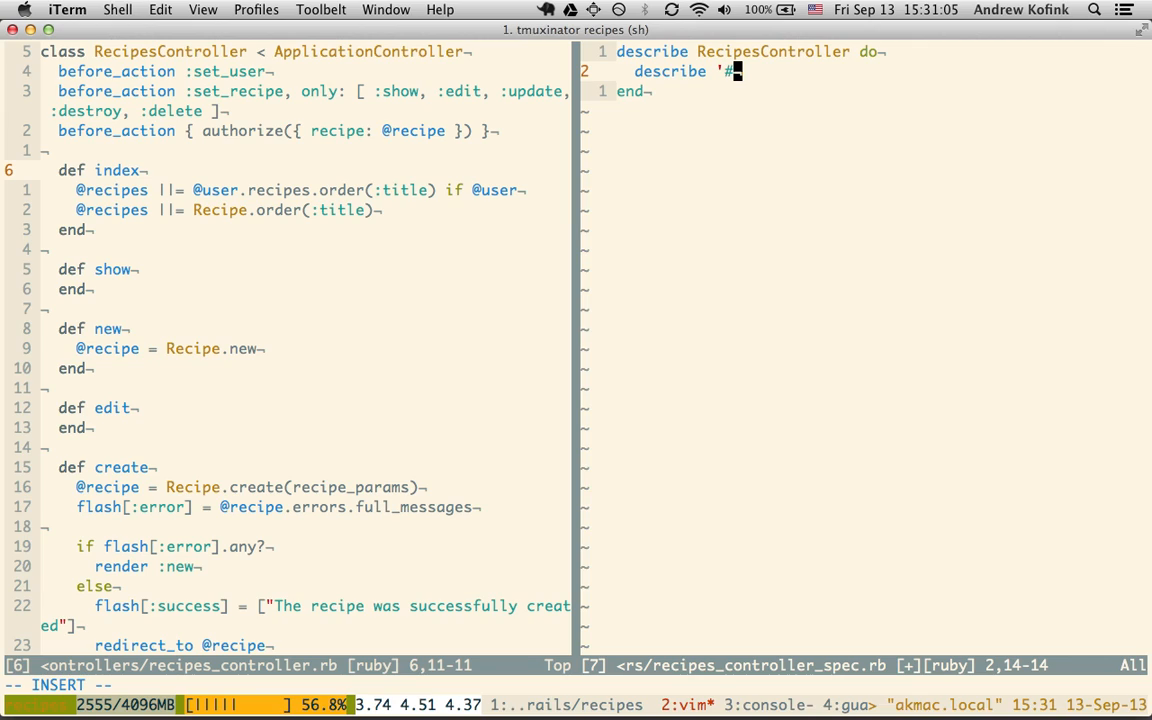
text(index')
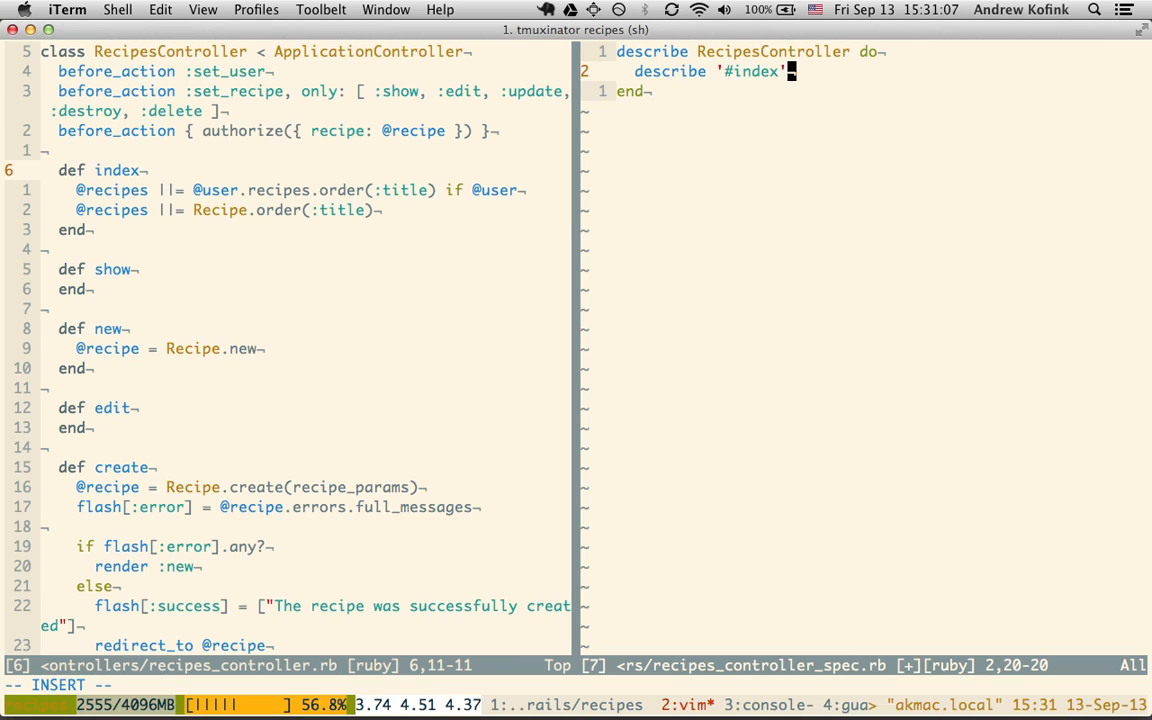
text(do)
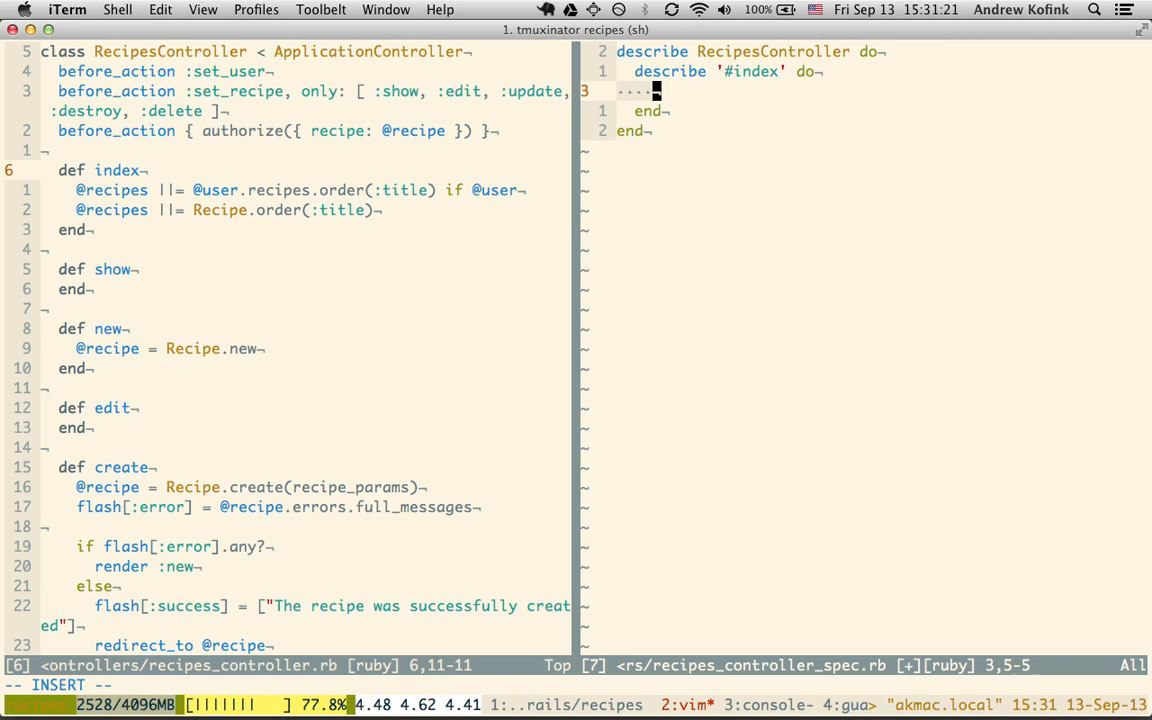
Add the example it 'orders recipes by title' inside the '#index' block.
text(it ')
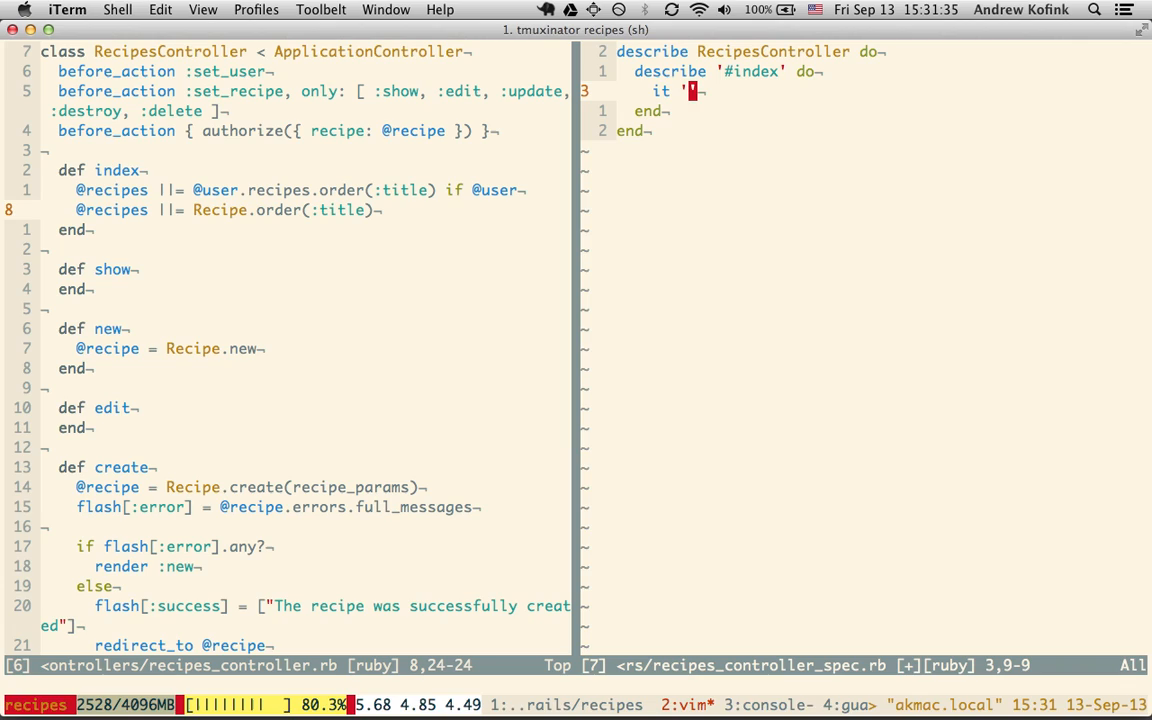
key(i)
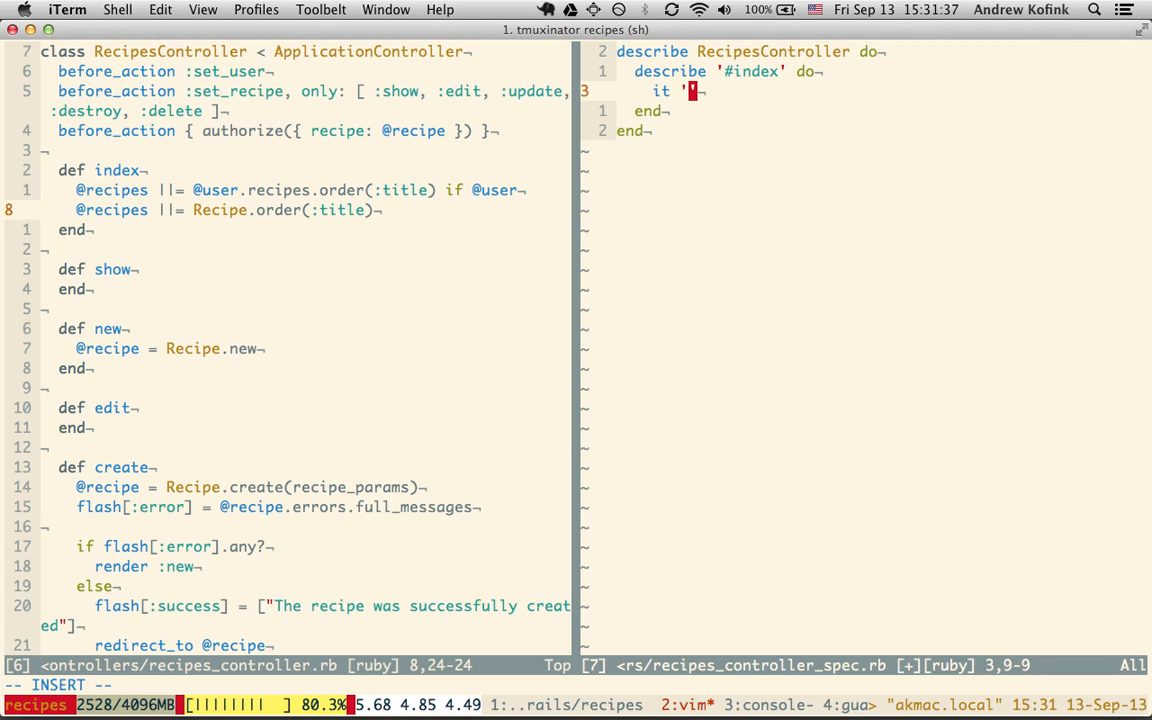
text(orders)
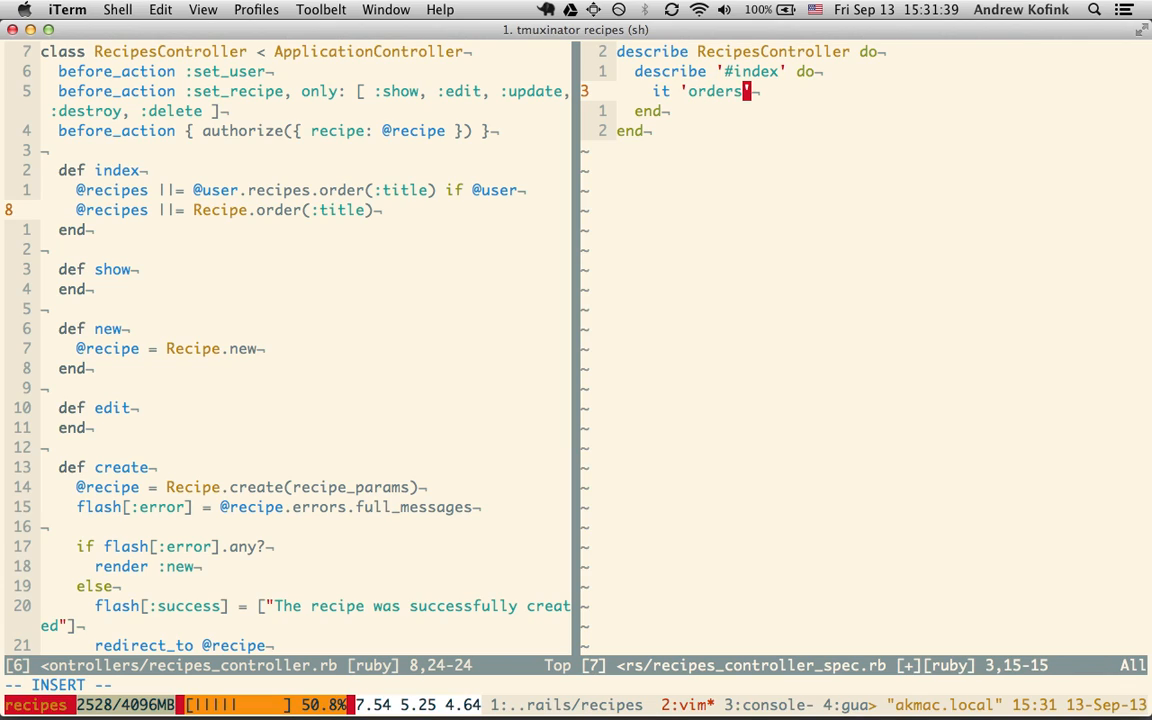
text(recipes b)
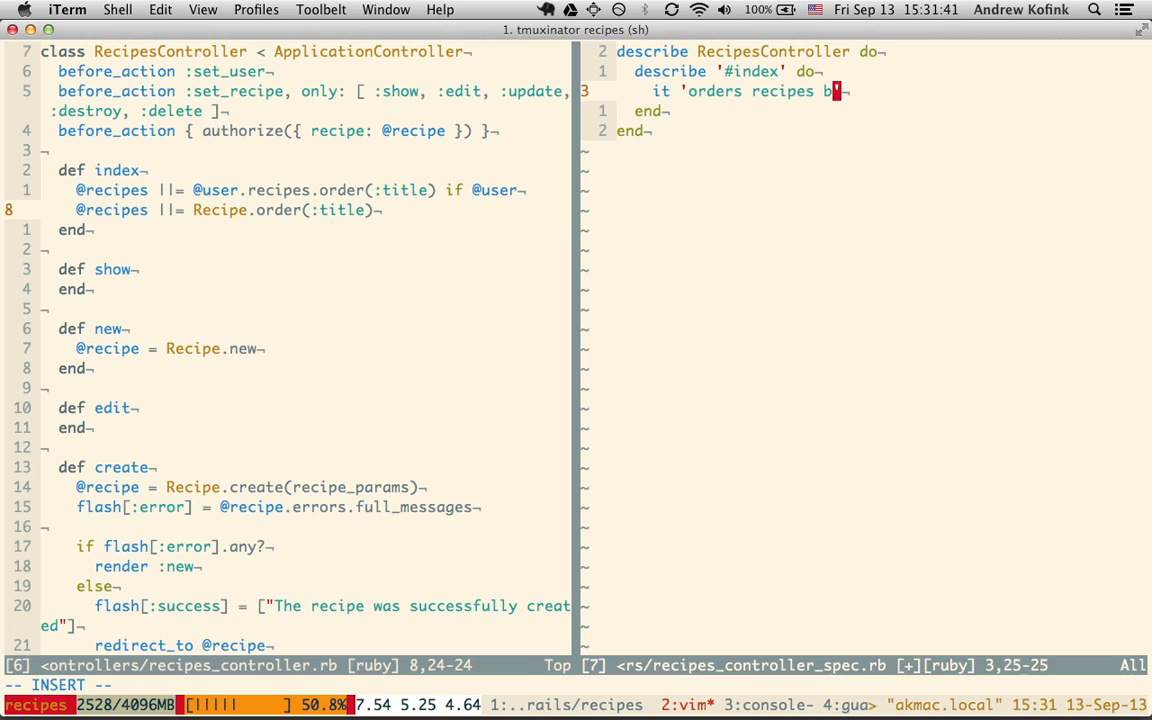
text(y title)
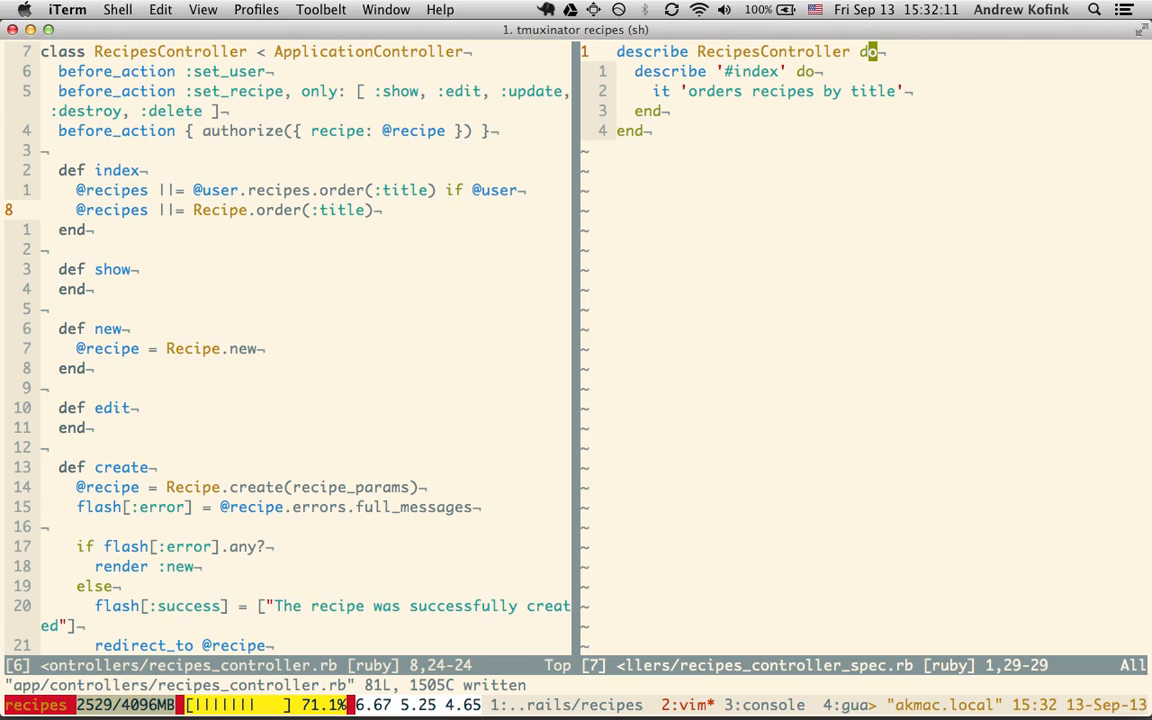
Add require 'spec_helper' at the top of the spec file.
text(require)
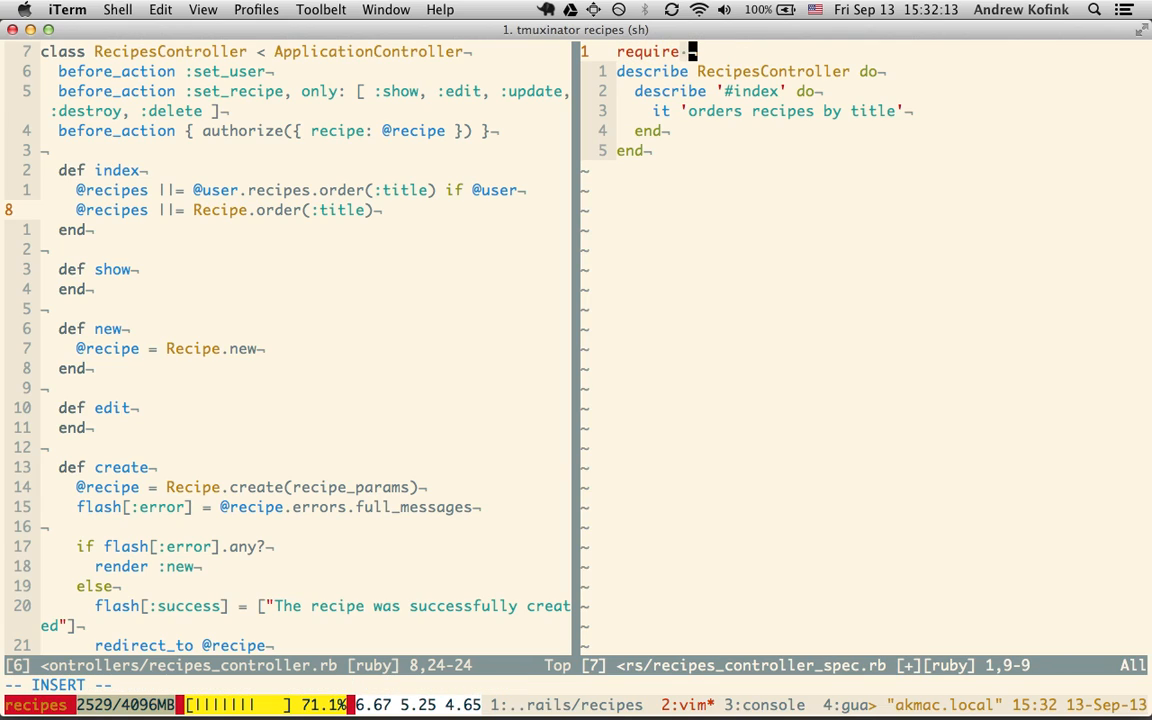
text(sp)
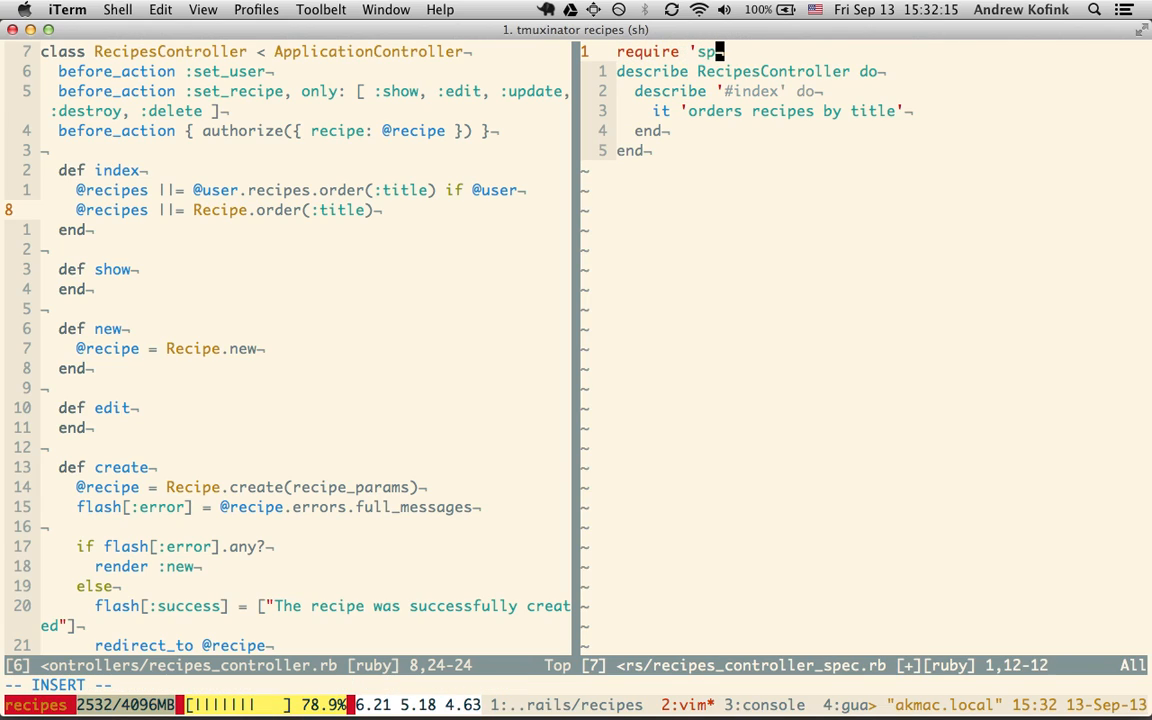
text(ec_helper')
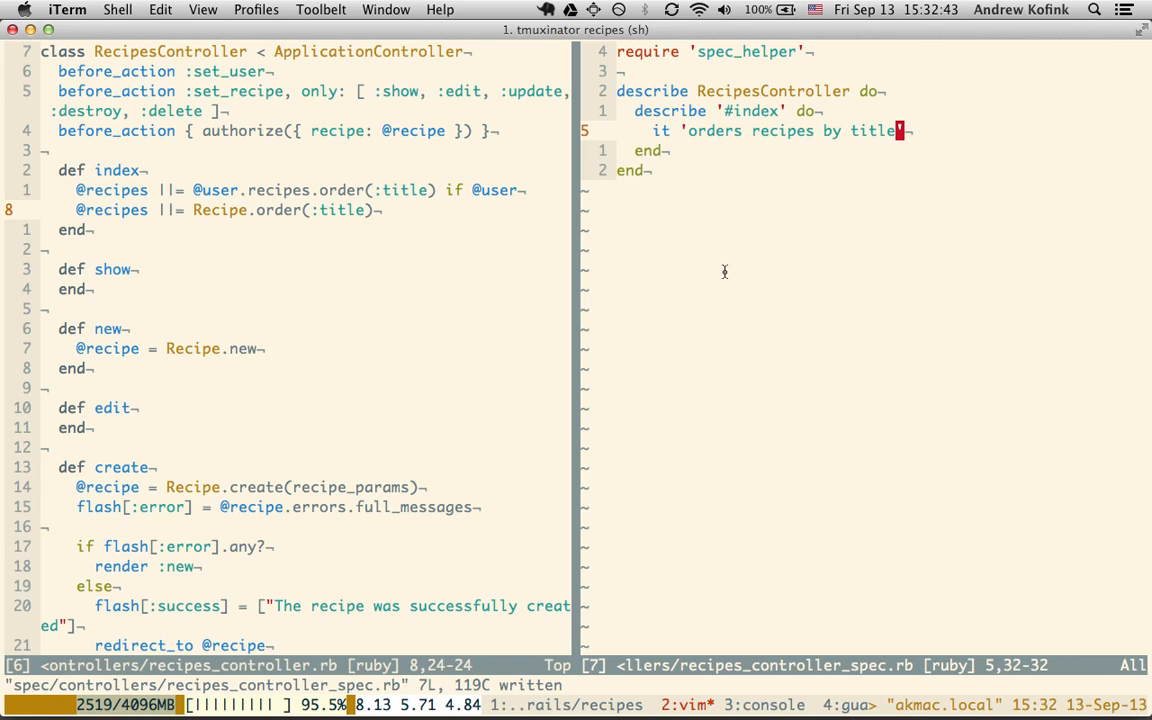
mouse_move(832, 290)
text( do)
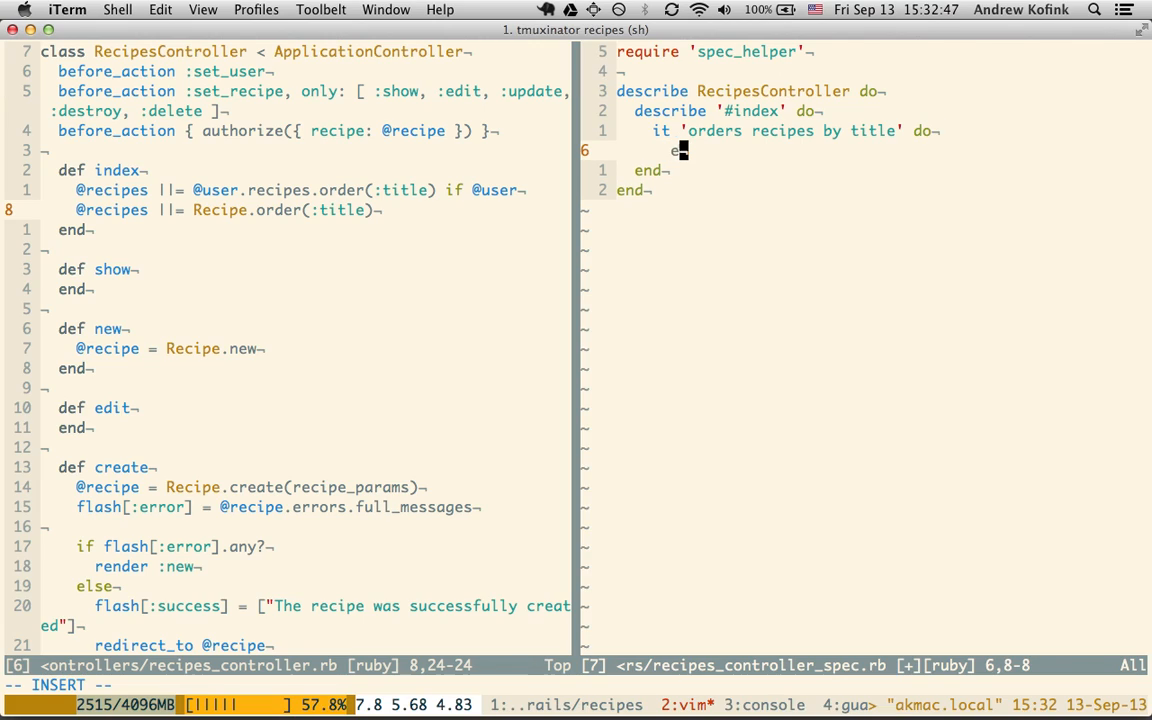
Close the example with end and call recipes_controller.index in its body.
text(end)
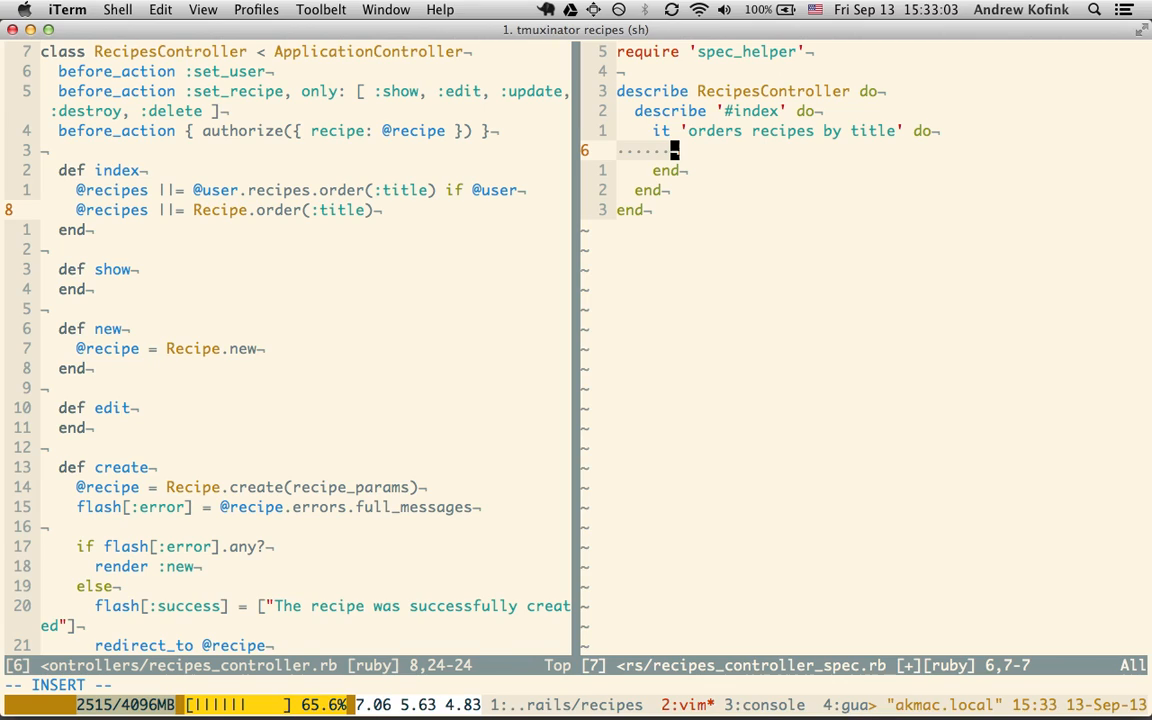
text(recipes_controller.)
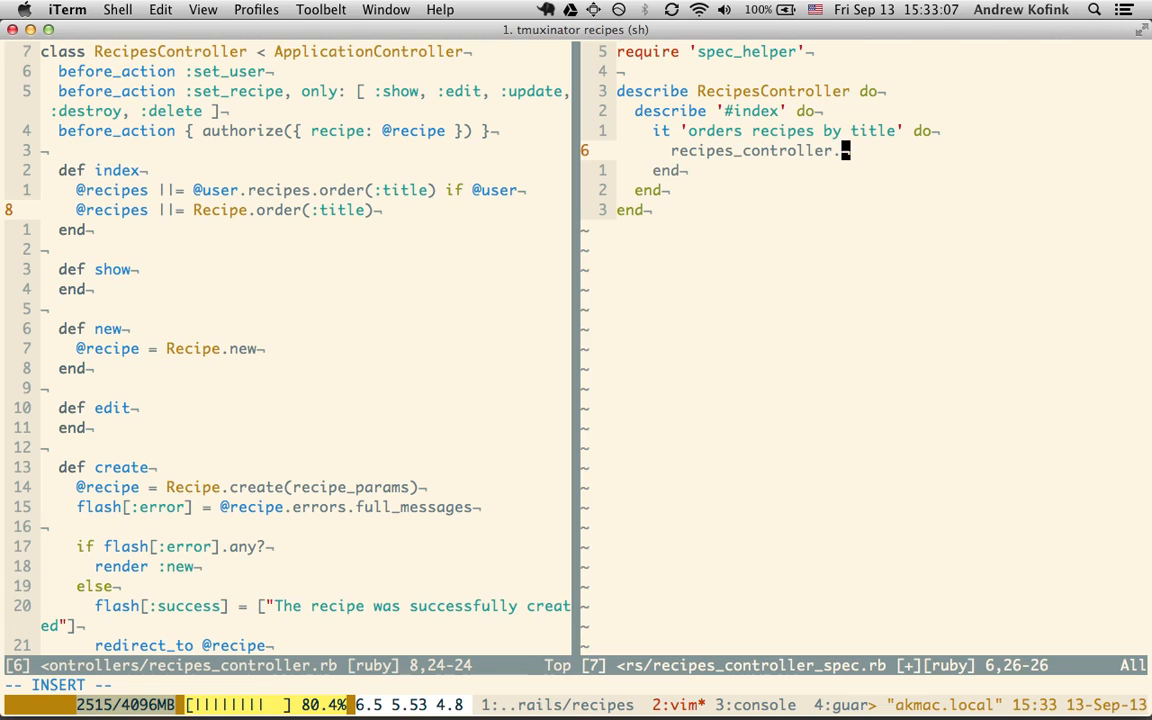
text(index)
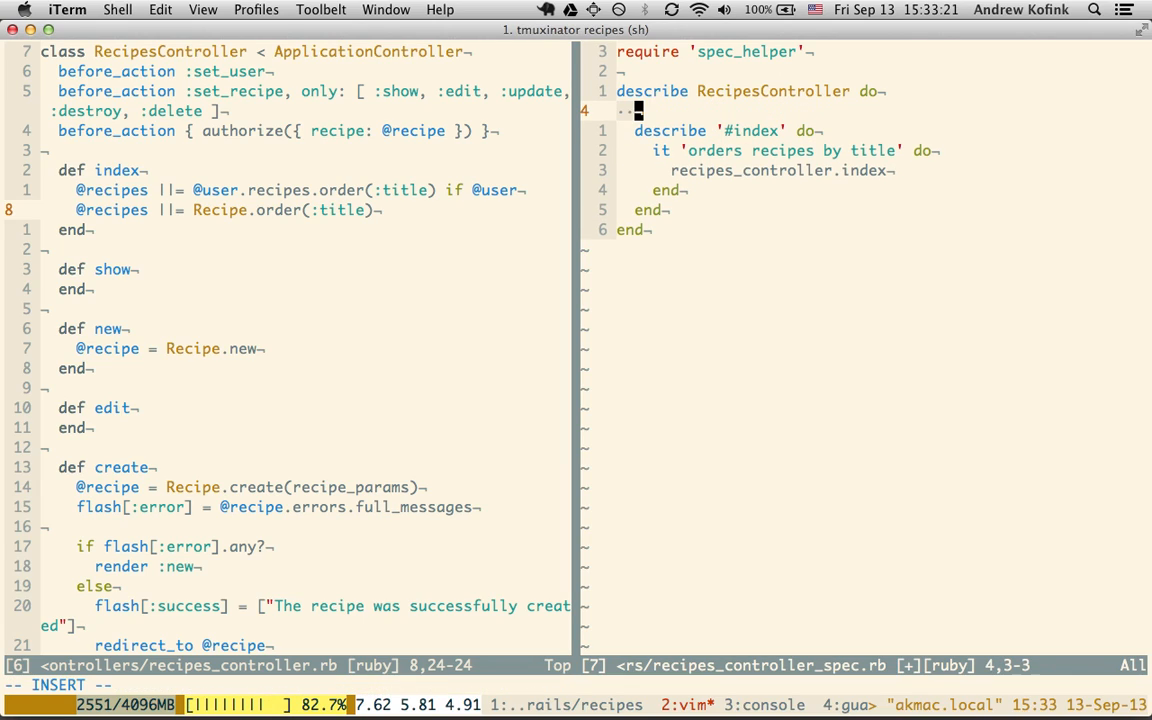
Define let(:recipes_controller) { RecipesController.new }, save, and switch to the Rails console.
text(let()
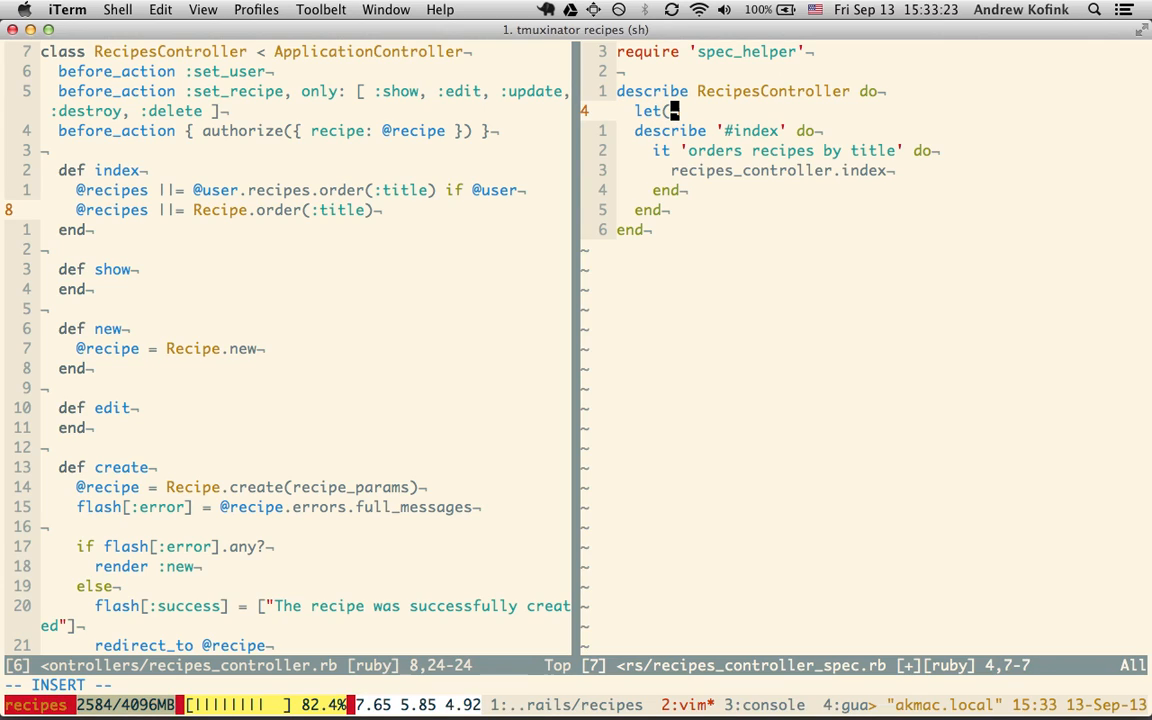
text(recipes_controller)
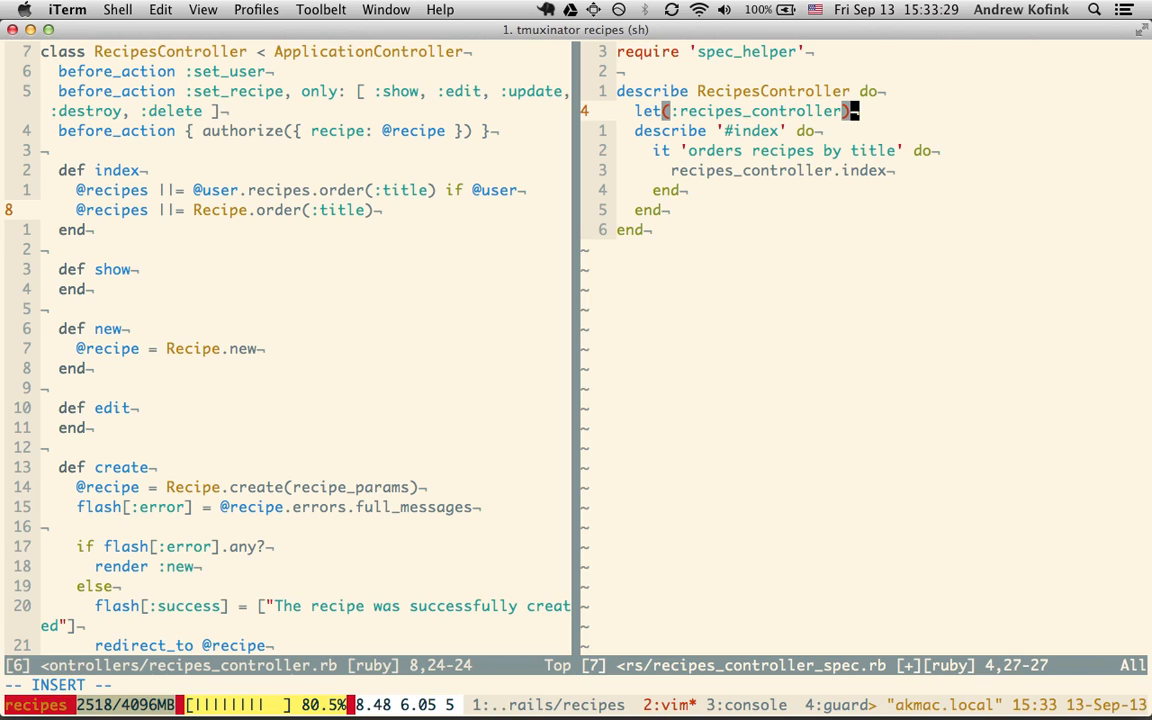
text({)
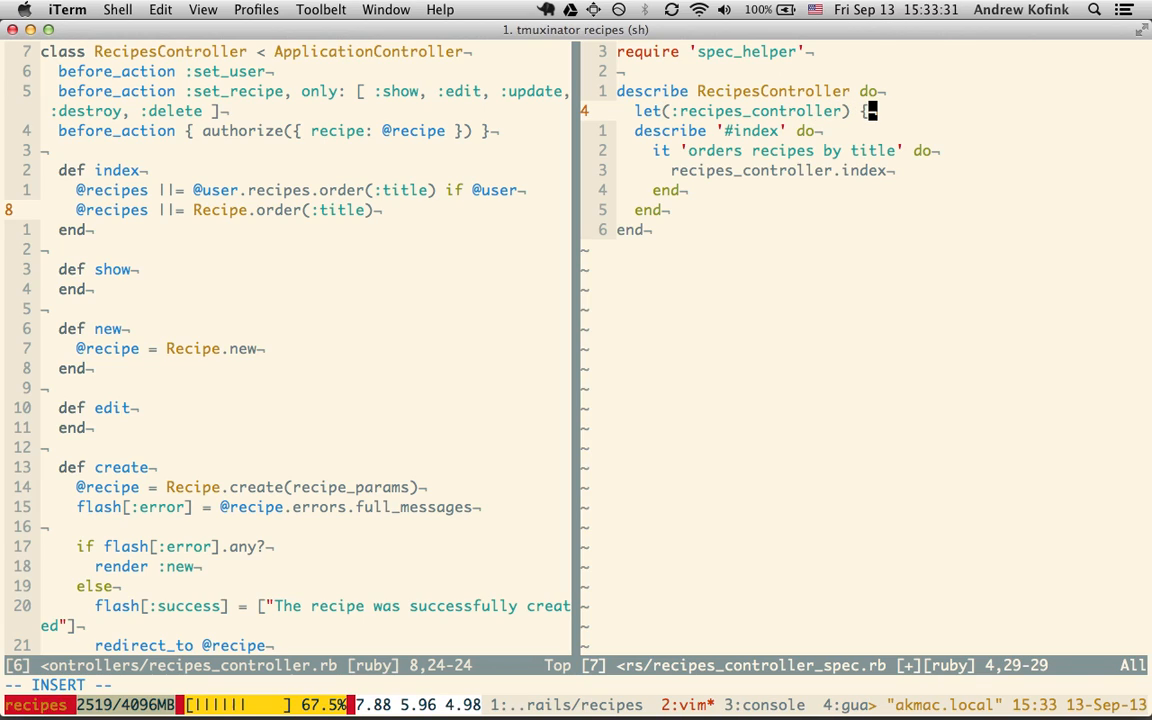
text(RecipesController.new)
click(576, 684)
text(:w)
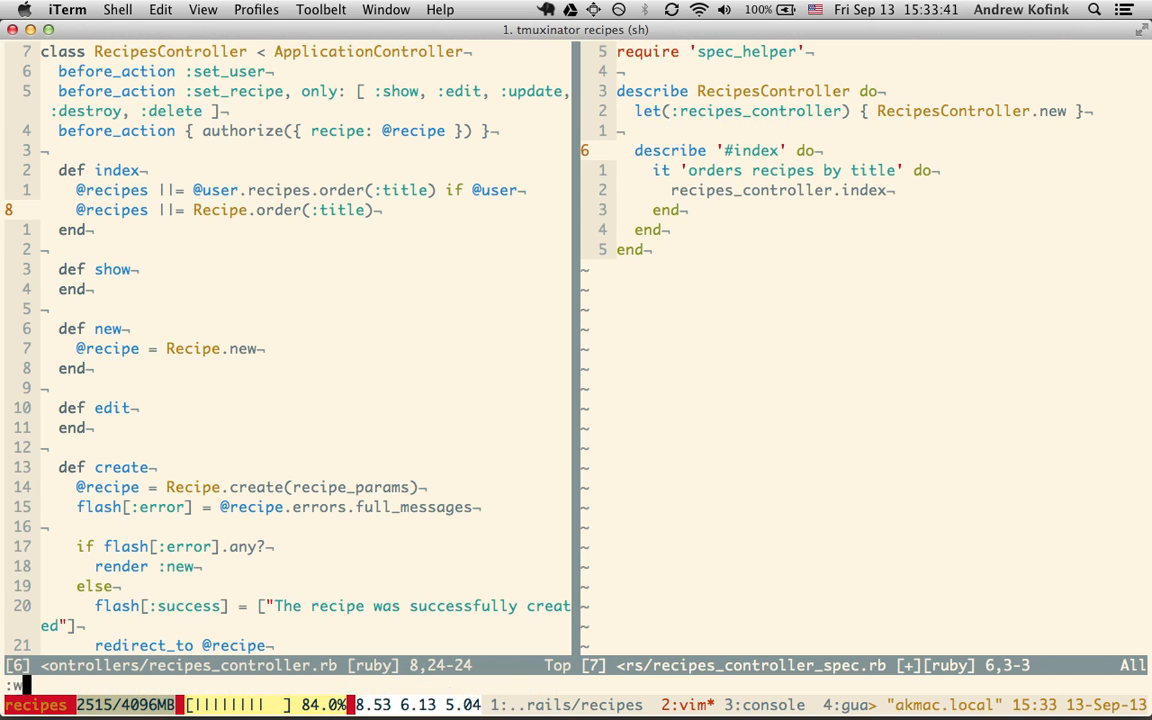
key(v)
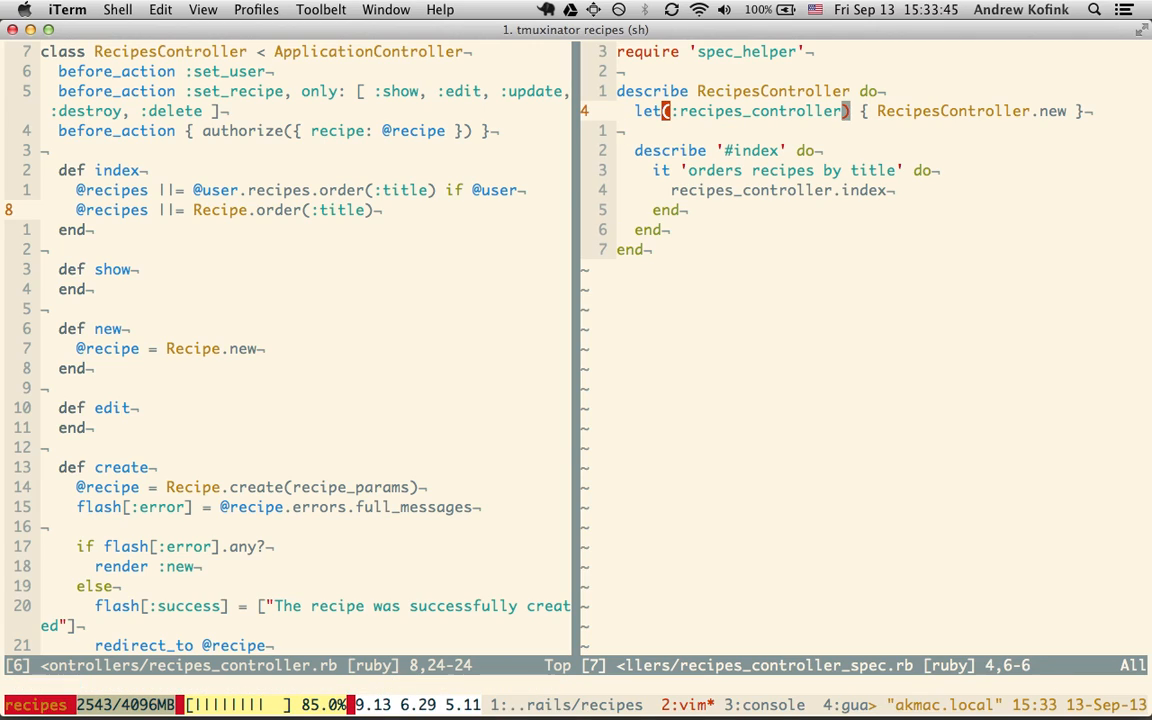
mouse_move(762, 112)
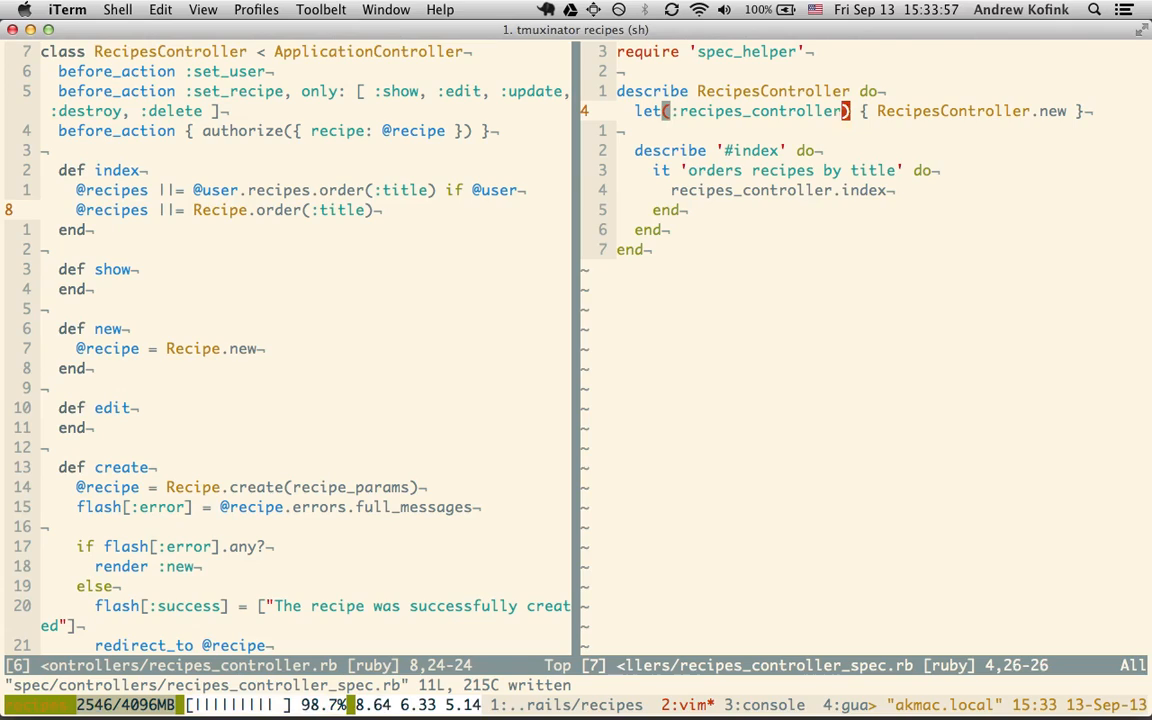
key(Right)
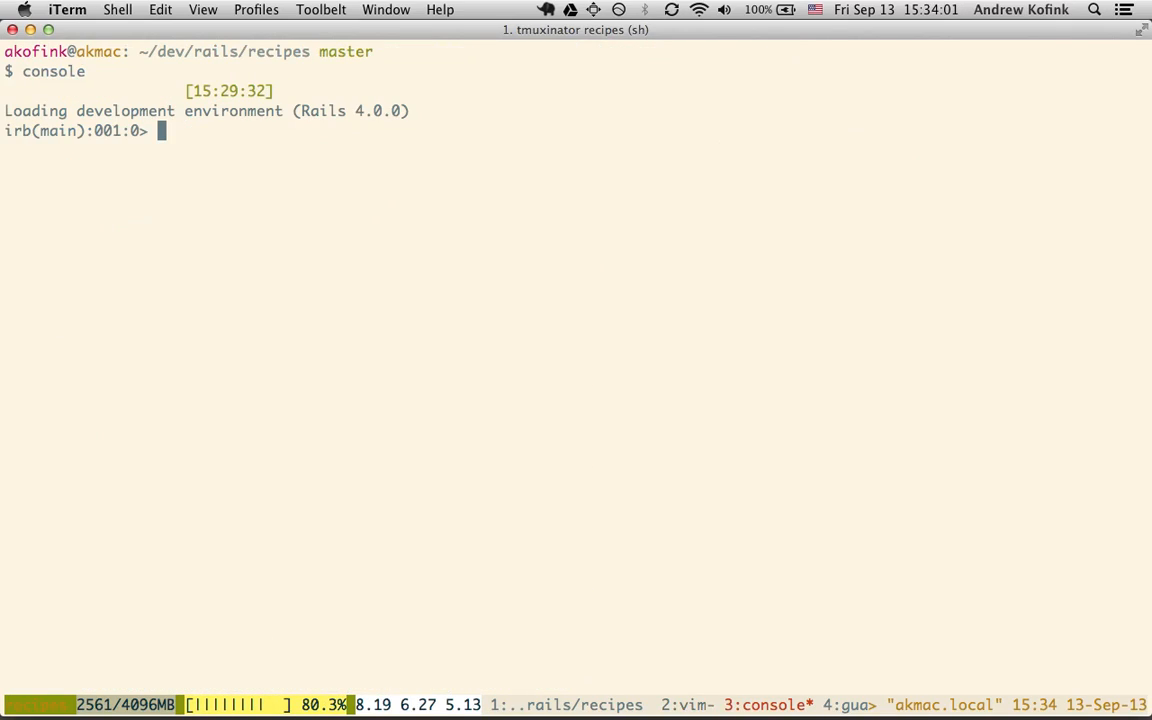
Evaluate RecipesController in the Rails console and return to the vim split.
text(RecipesCo)
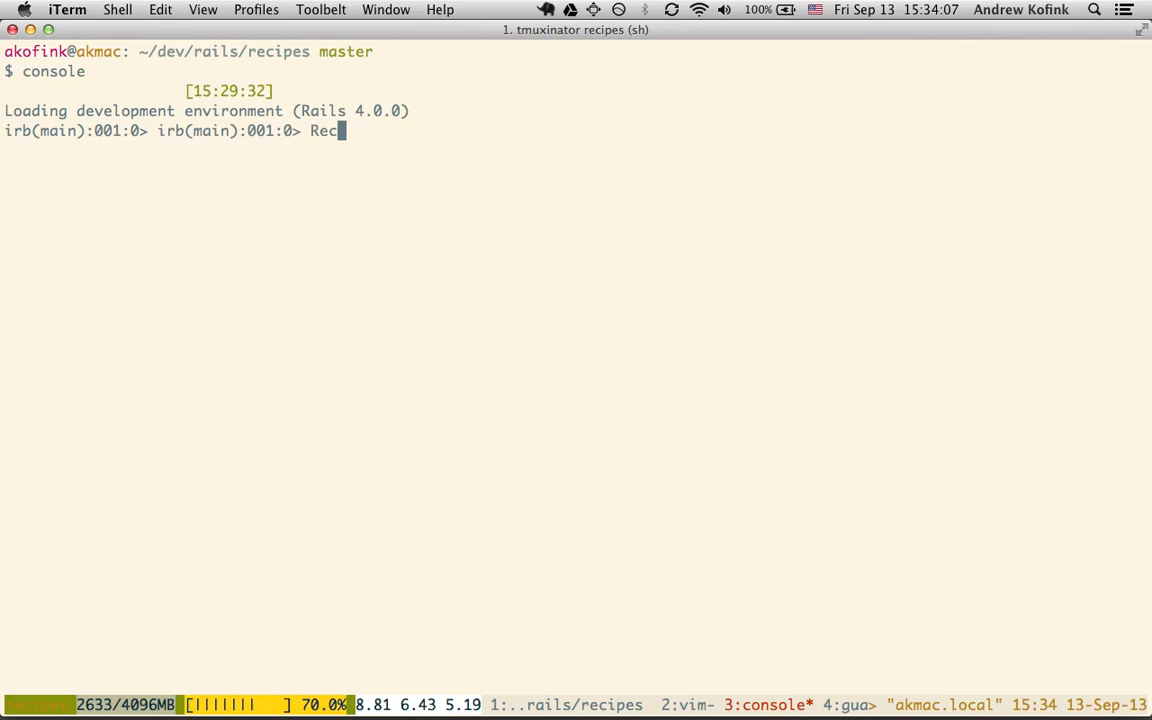
key(Return)
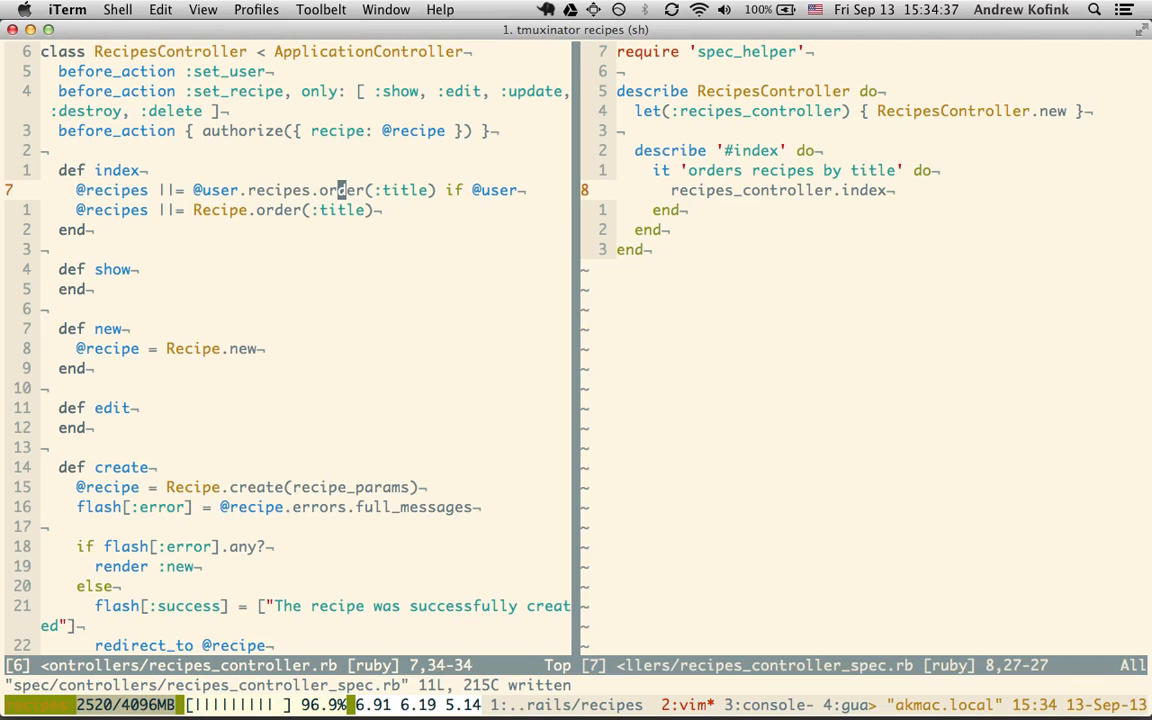
Look up the set_user definition, return to index, and start a new line in the spec example.
key(V)
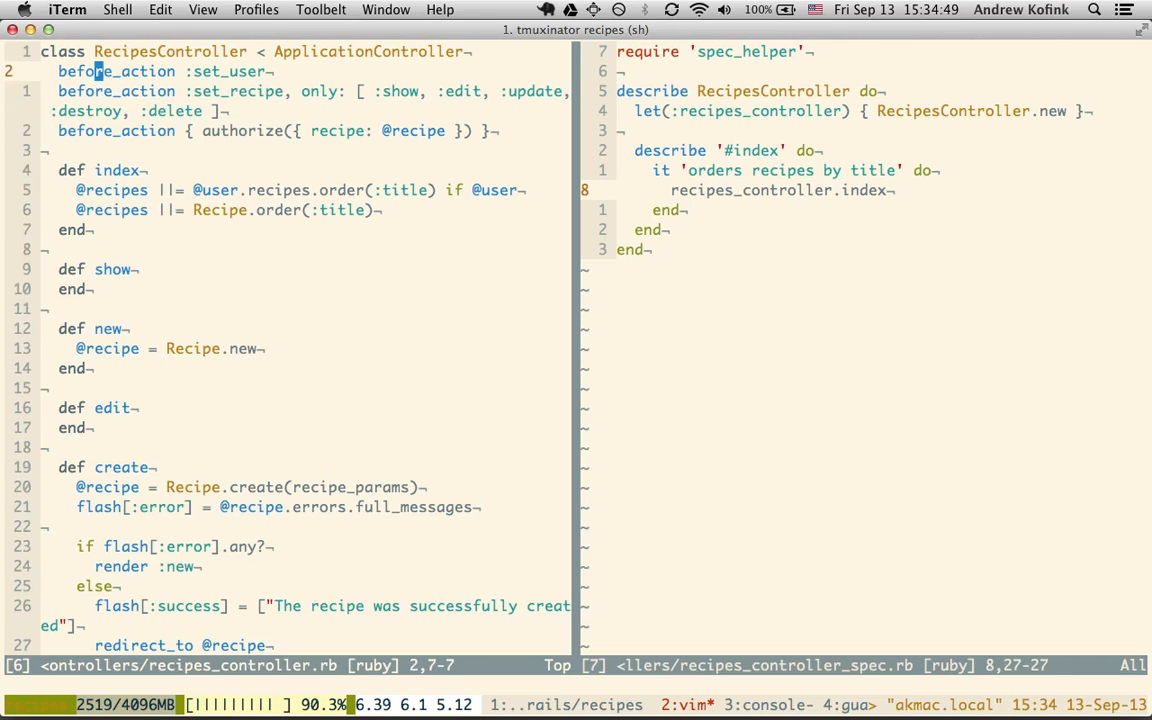
key(j)
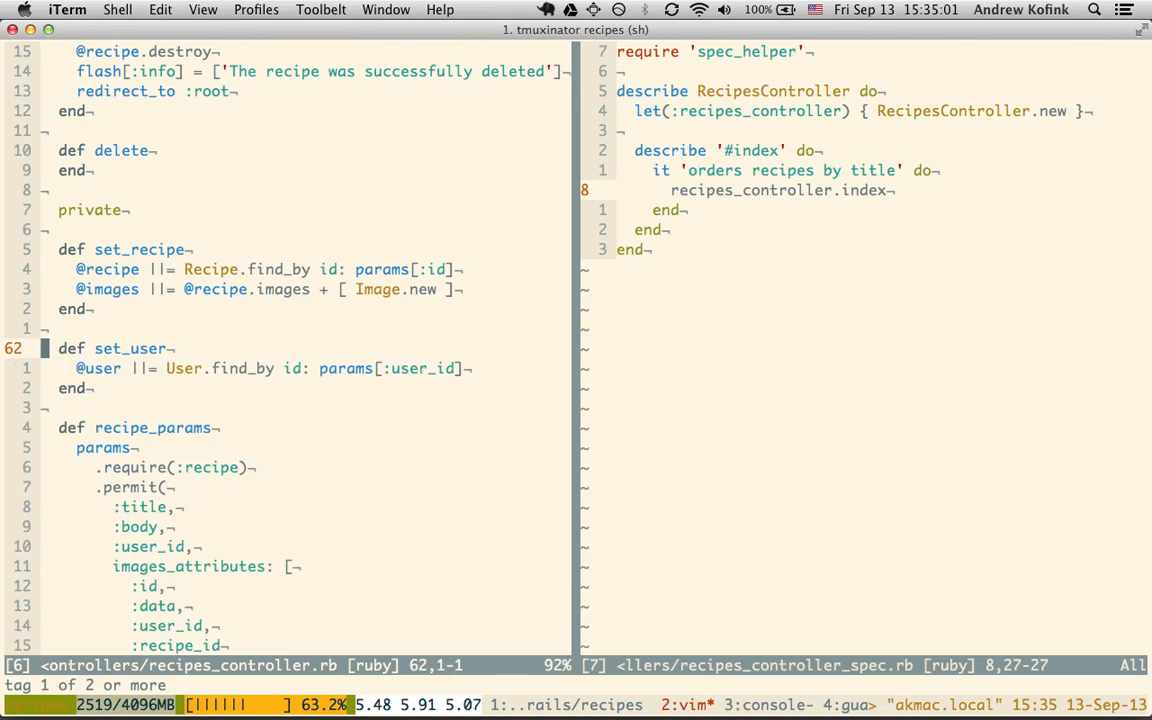
key(l)
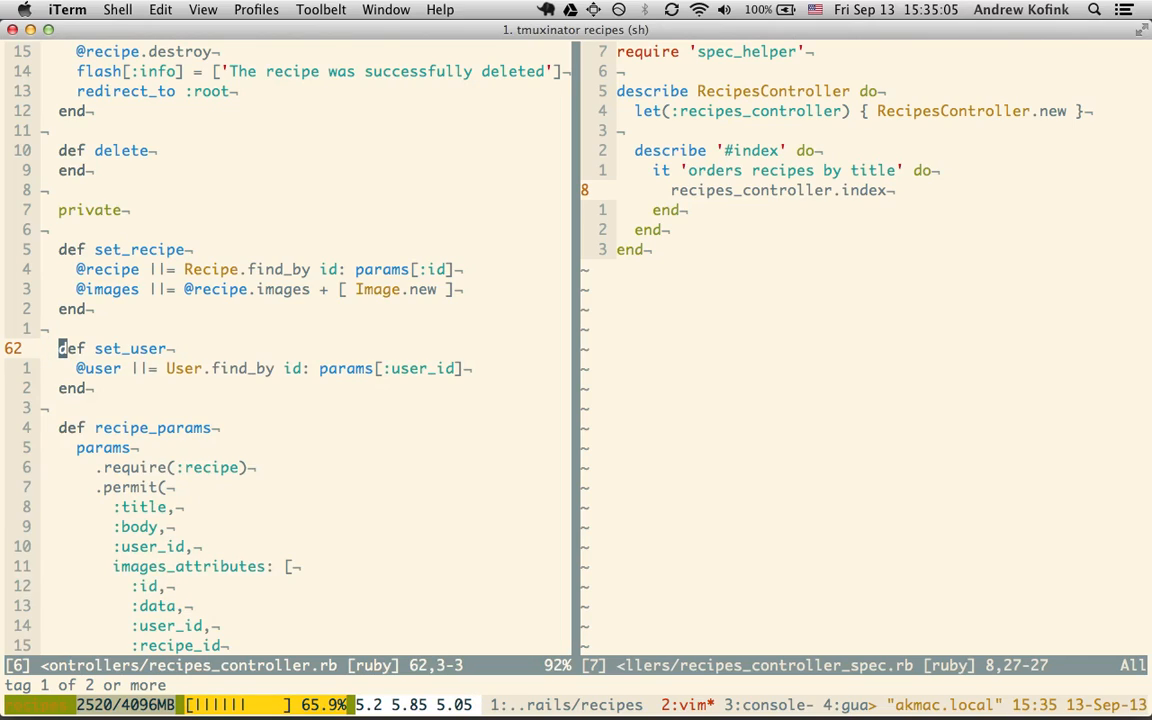
key(j)
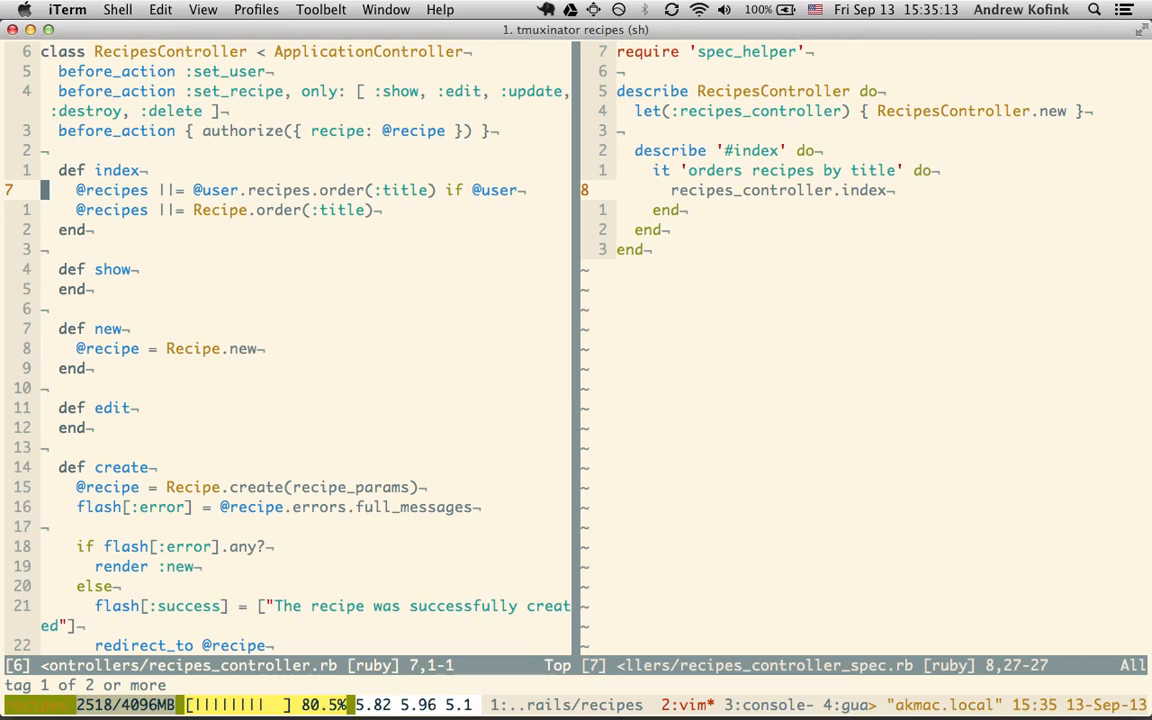
key(k)
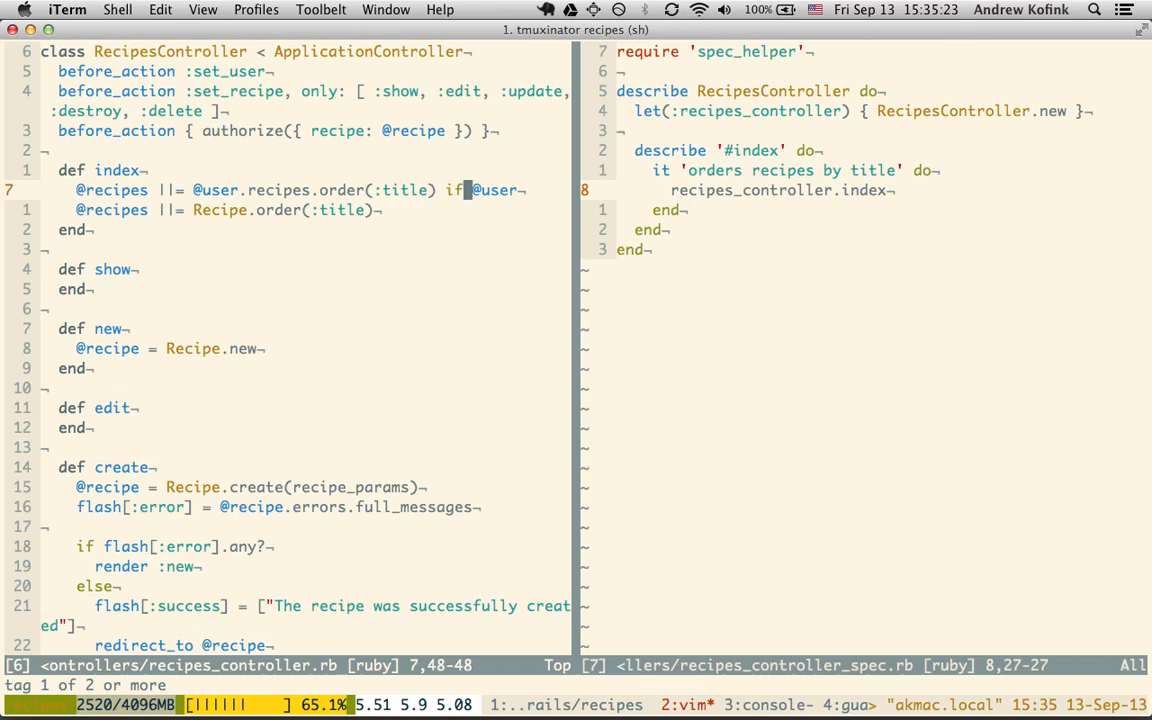
key(Right)
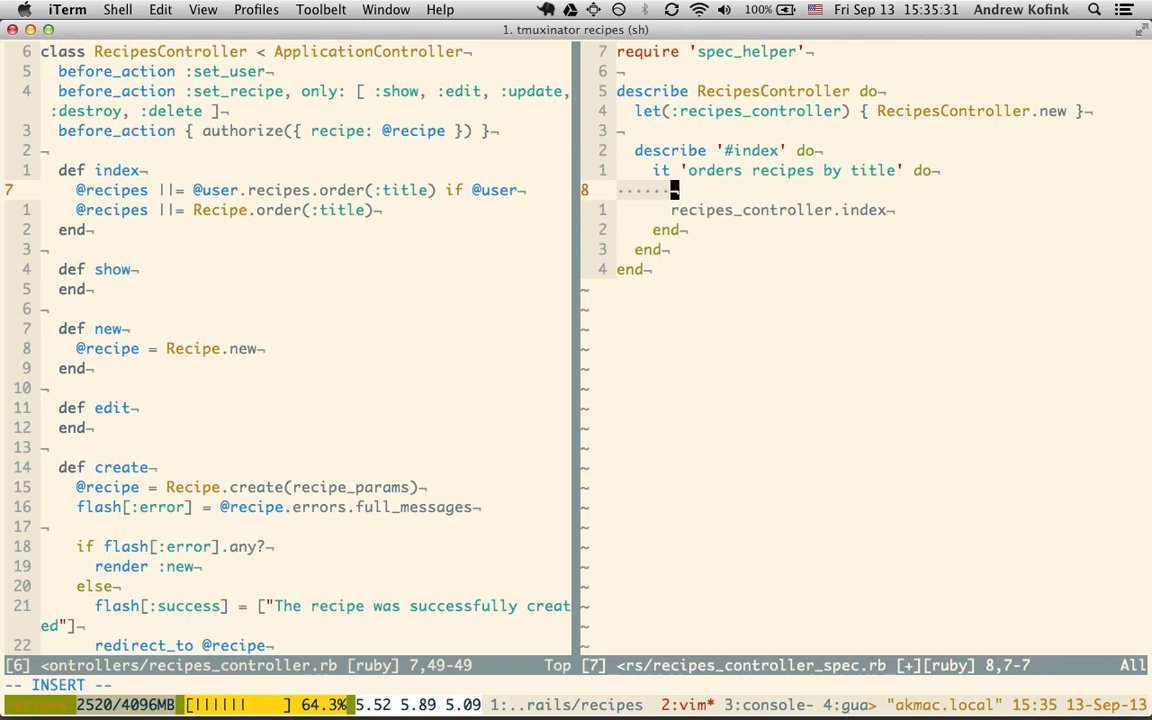
Stub :set_user on recipes_controller before the index call and start a line below it.
text(recipes_c)
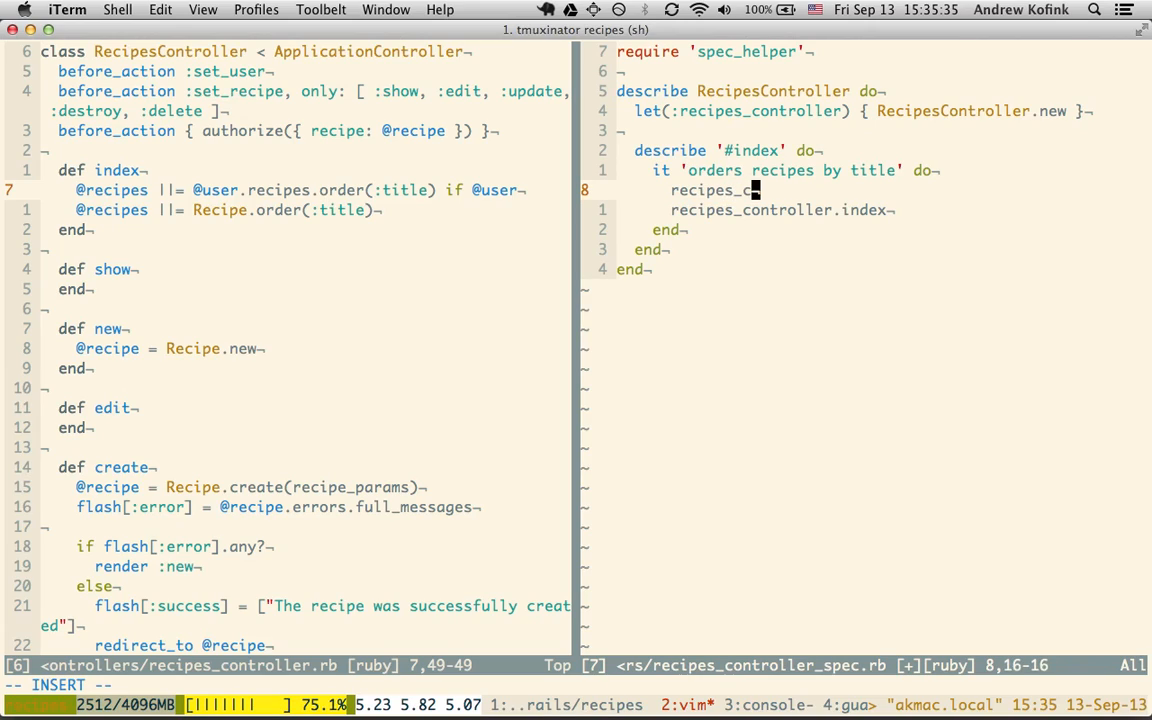
text(ontroller)
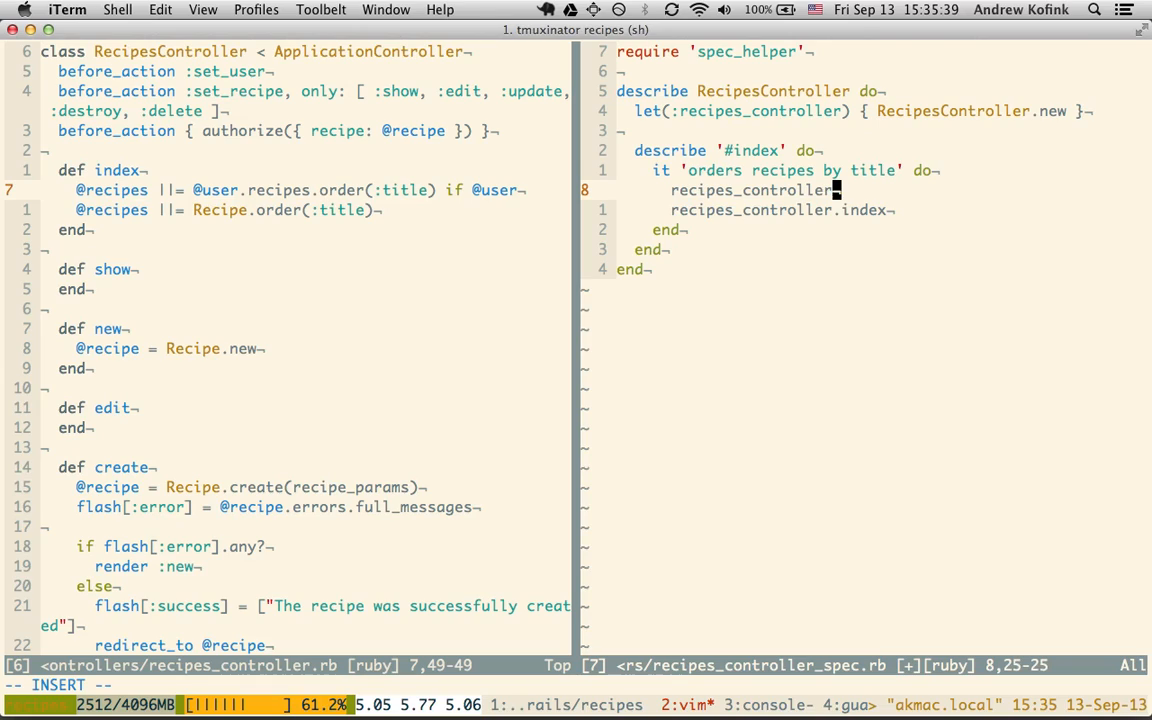
text(s)
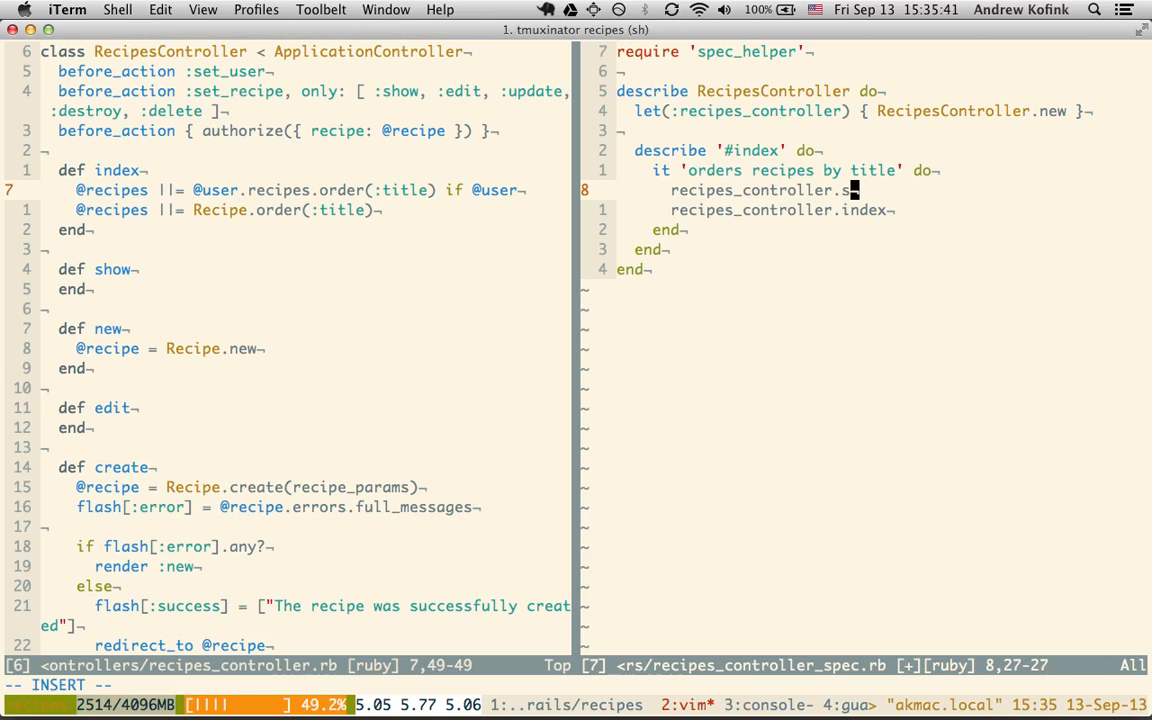
text(tub(:)
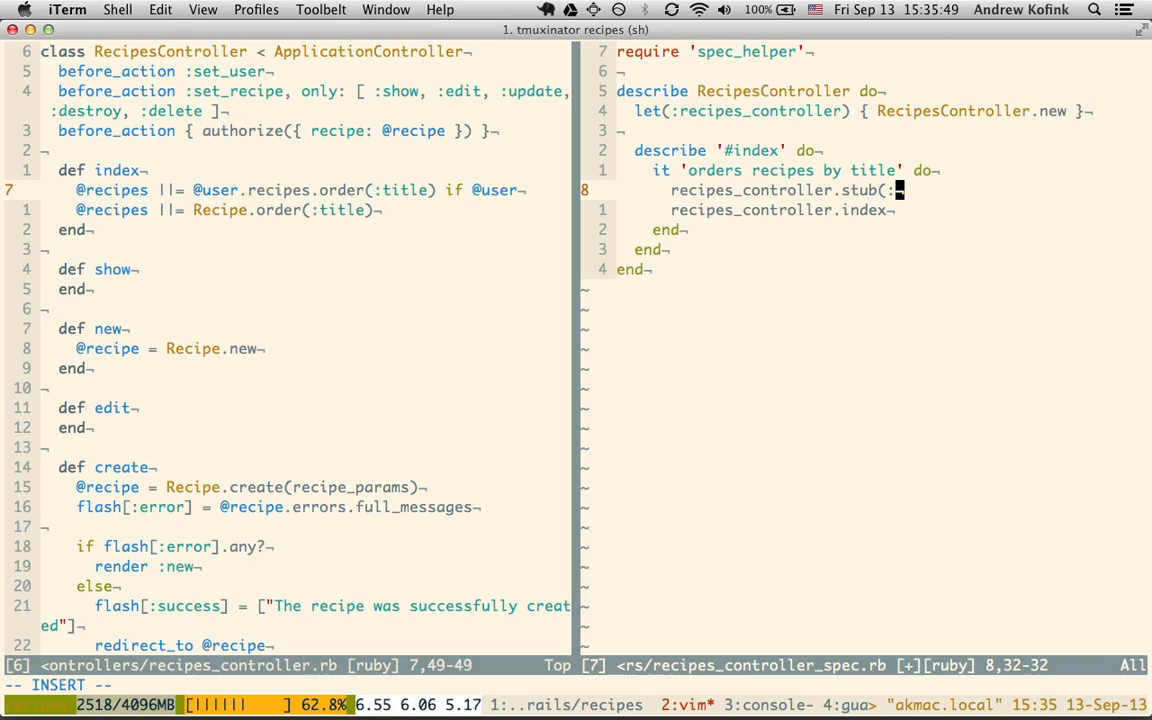
text(set_user)
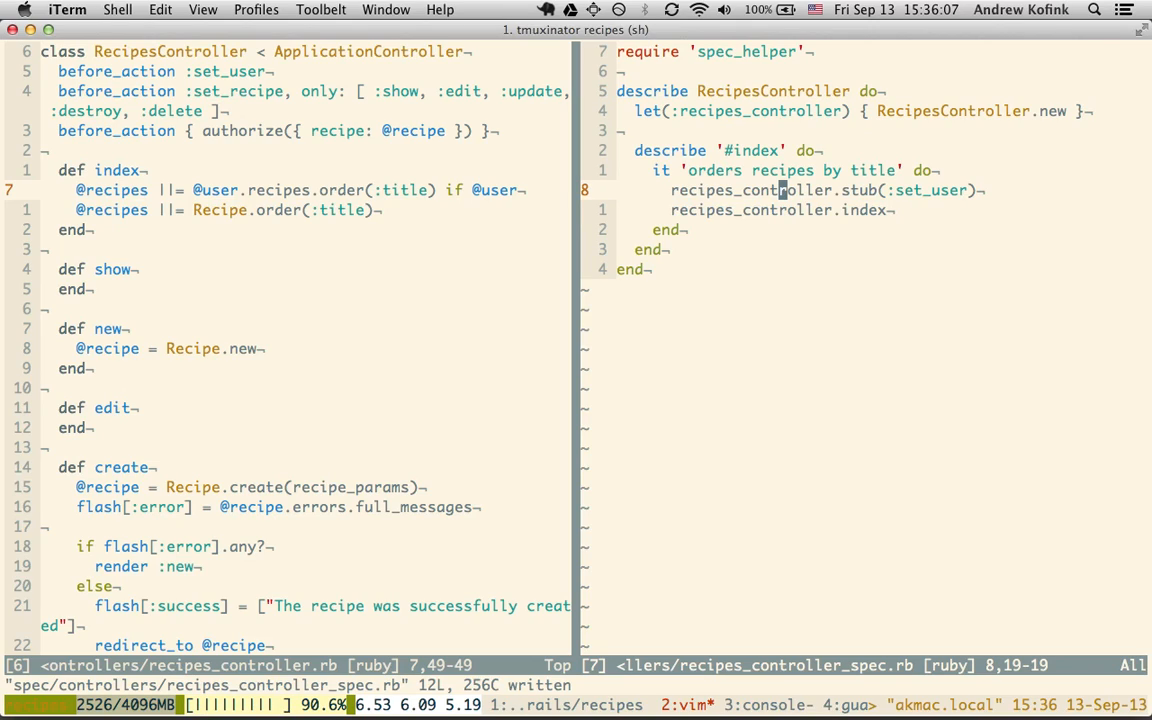
key(j)
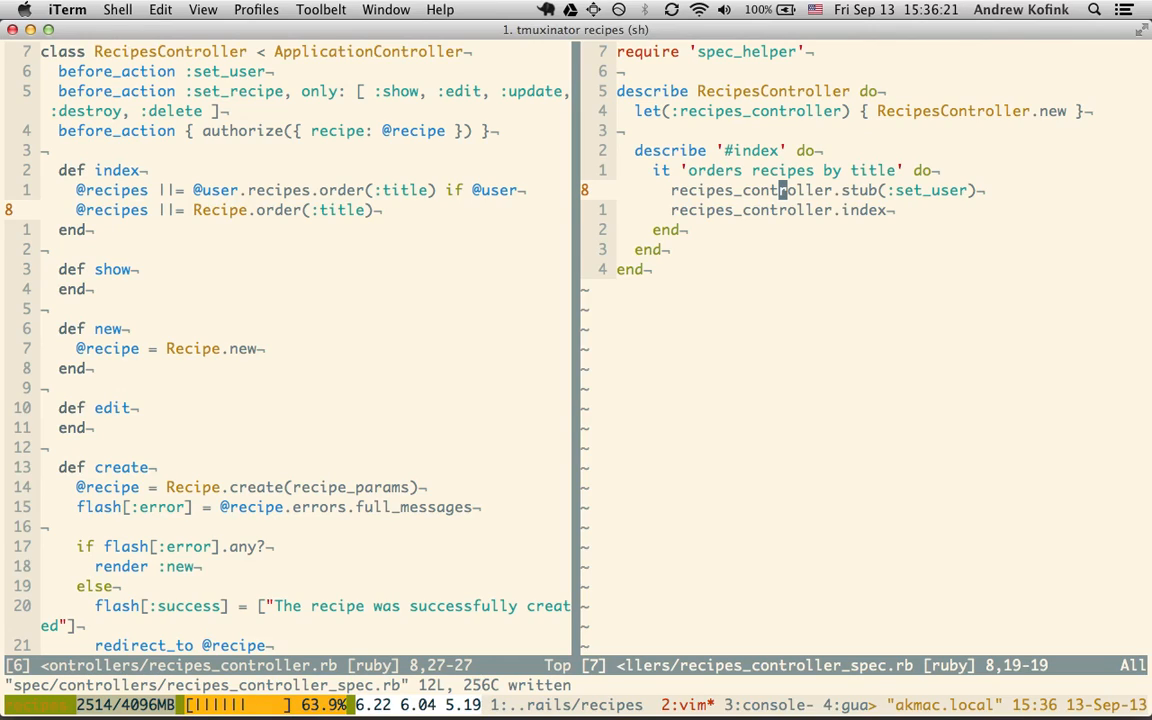
key(o)
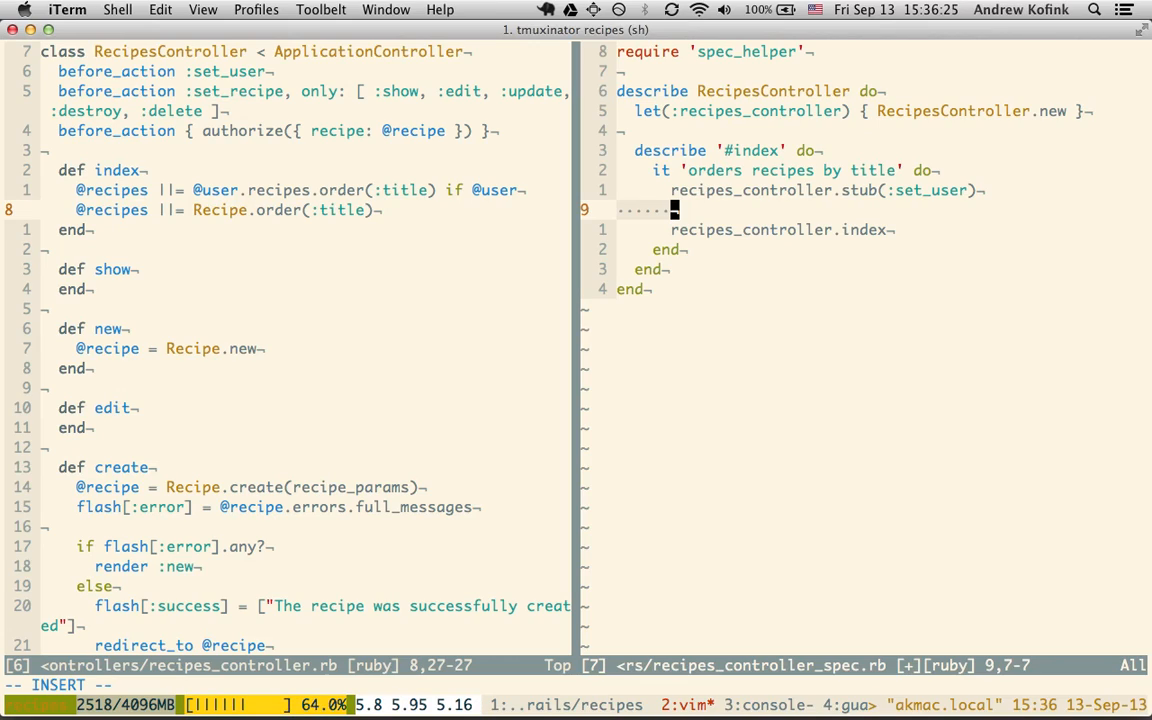
Add the expectation Recipe.should_receive(:order) to the example.
text(Recipe)
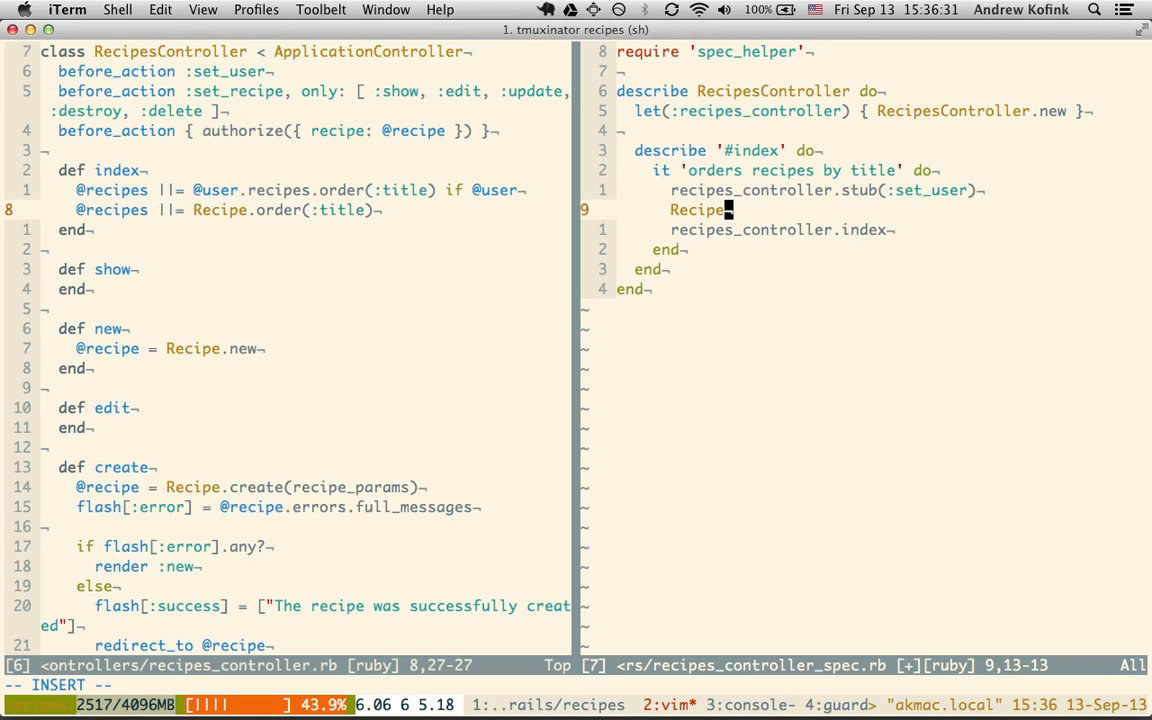
text(.should_receive)
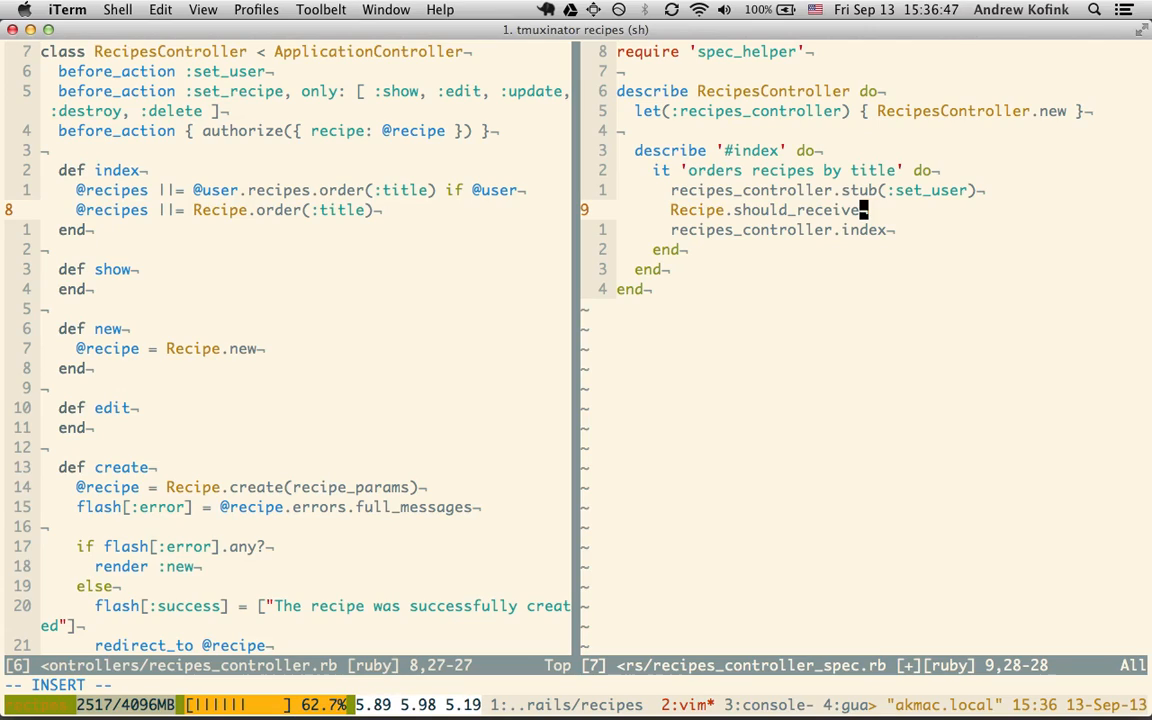
text((:order)
click(306, 210)
text(all)
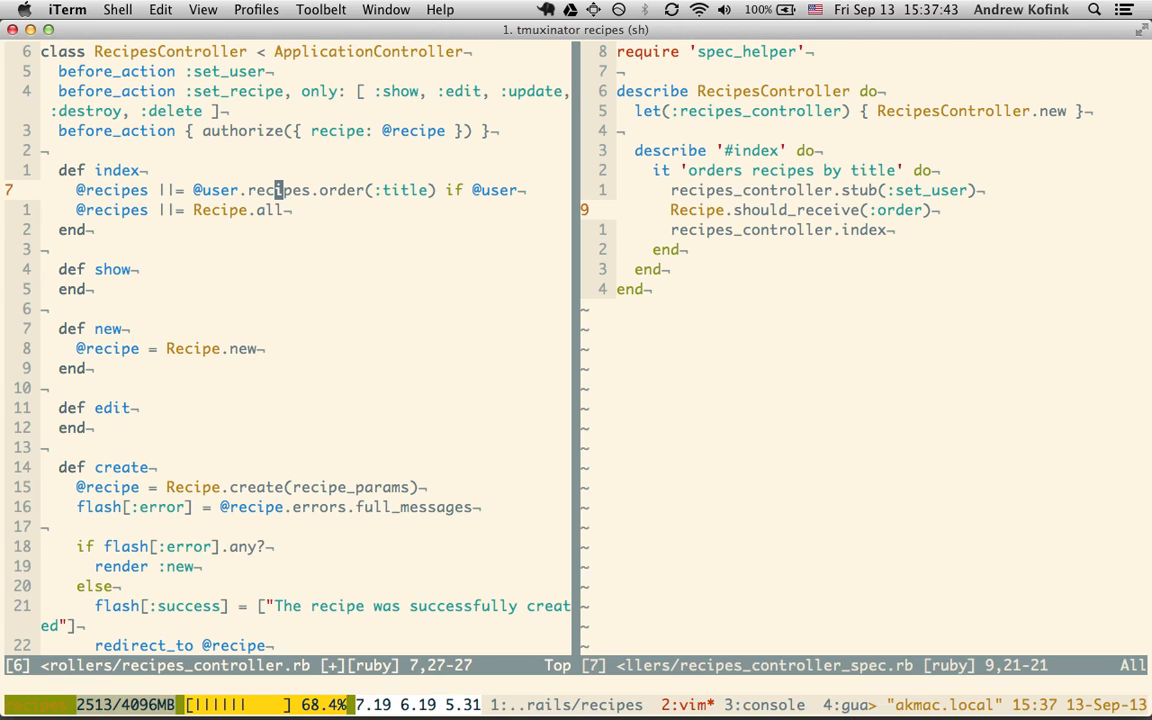
Add a Recipe.stub(:all) line at the start of the index example.
key(j)
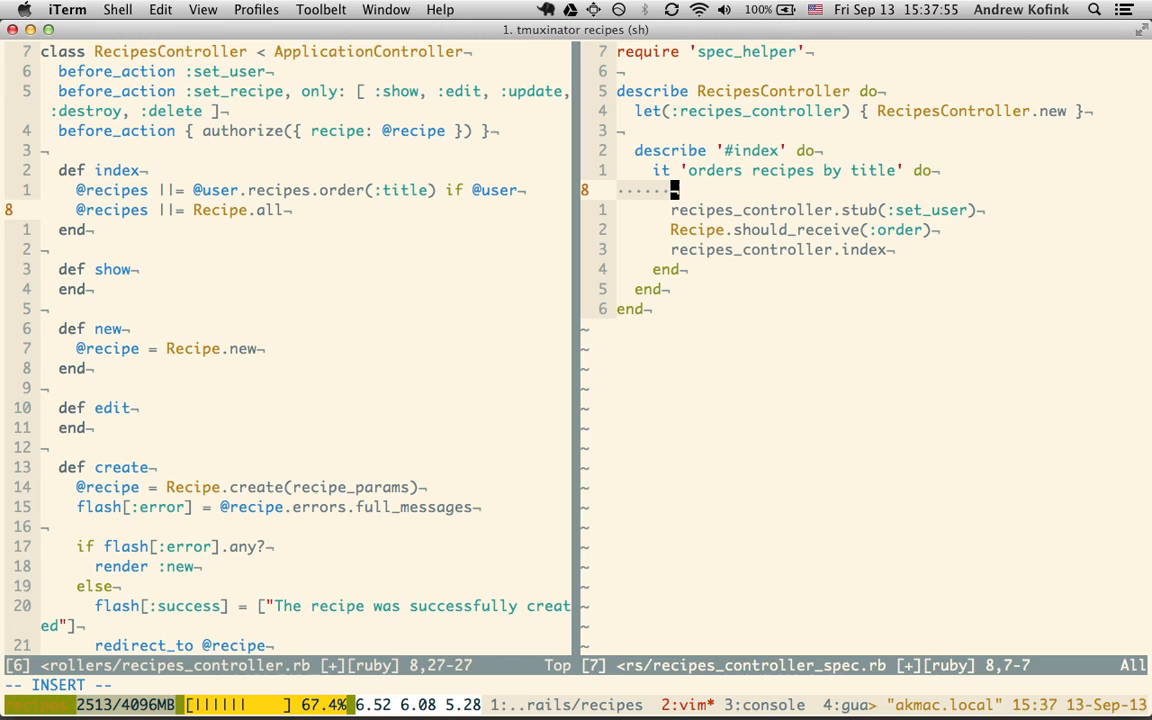
text(Recipe.s)
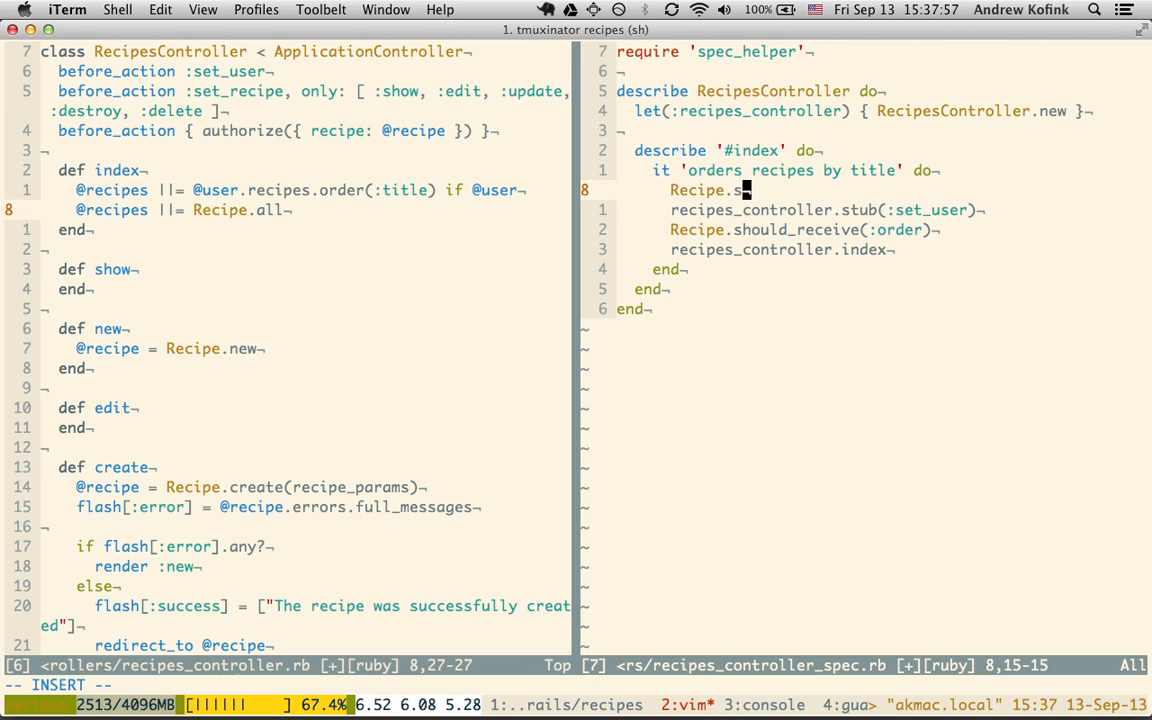
text(tub(:all))
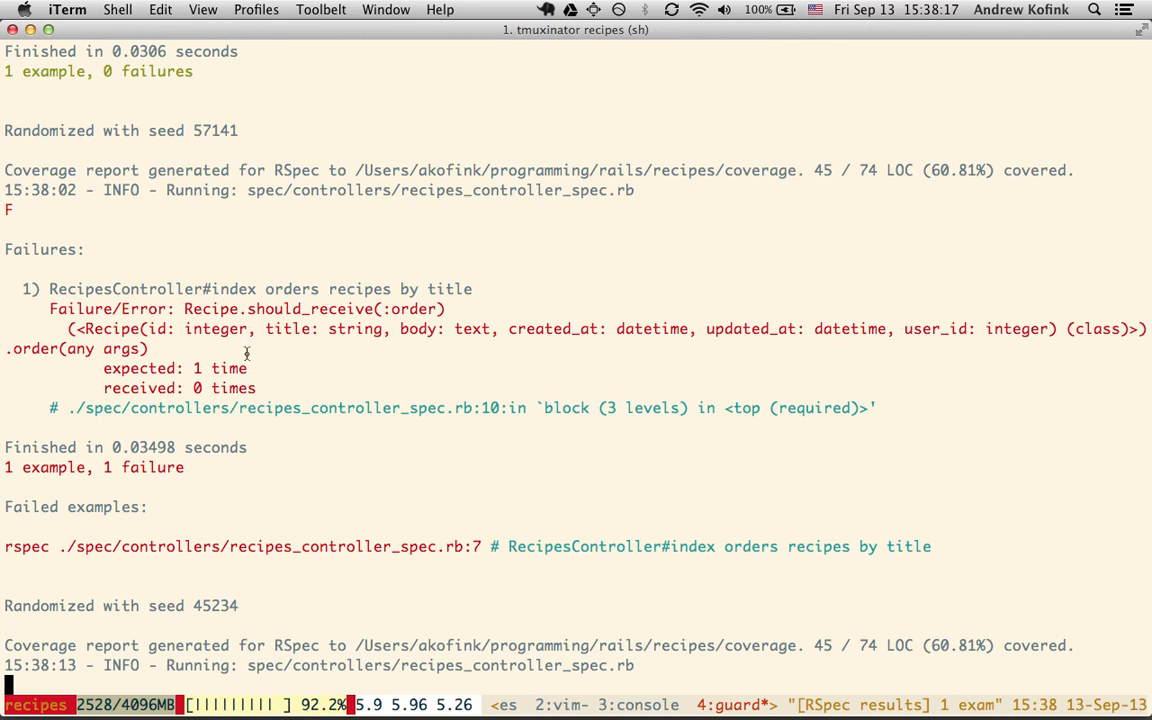
mouse_move(380, 304)
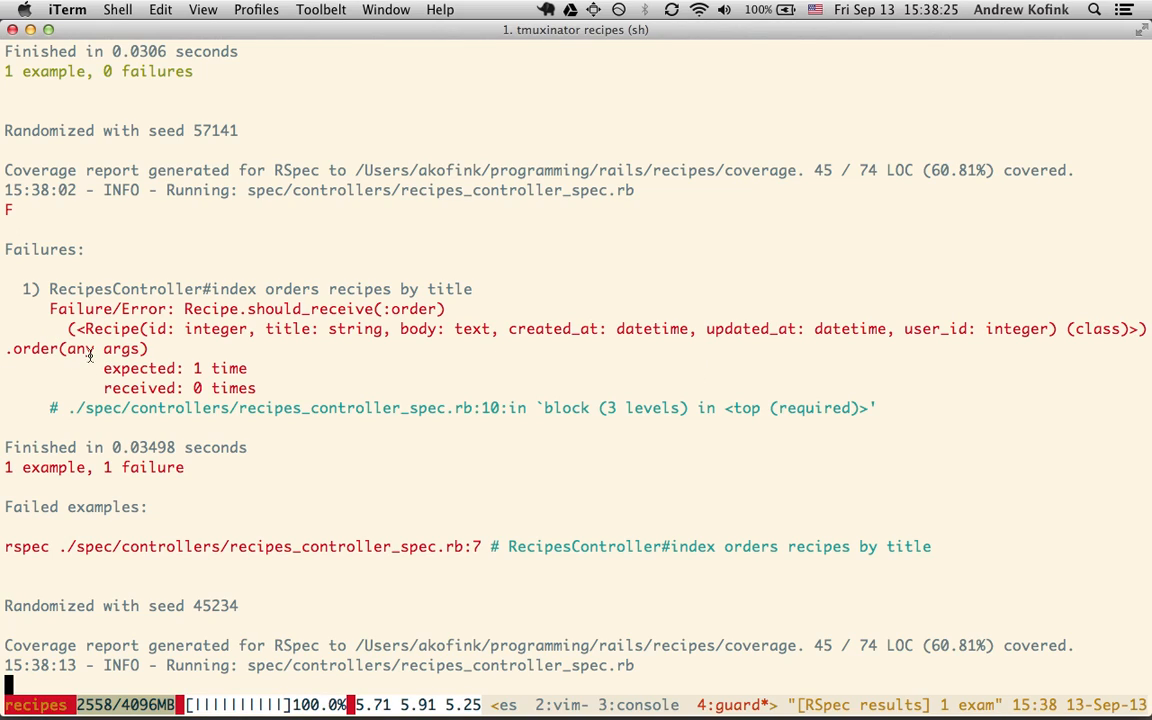
Review Guard's failure: Recipe expected :order once but received it 0 times.
double_click(96, 348)
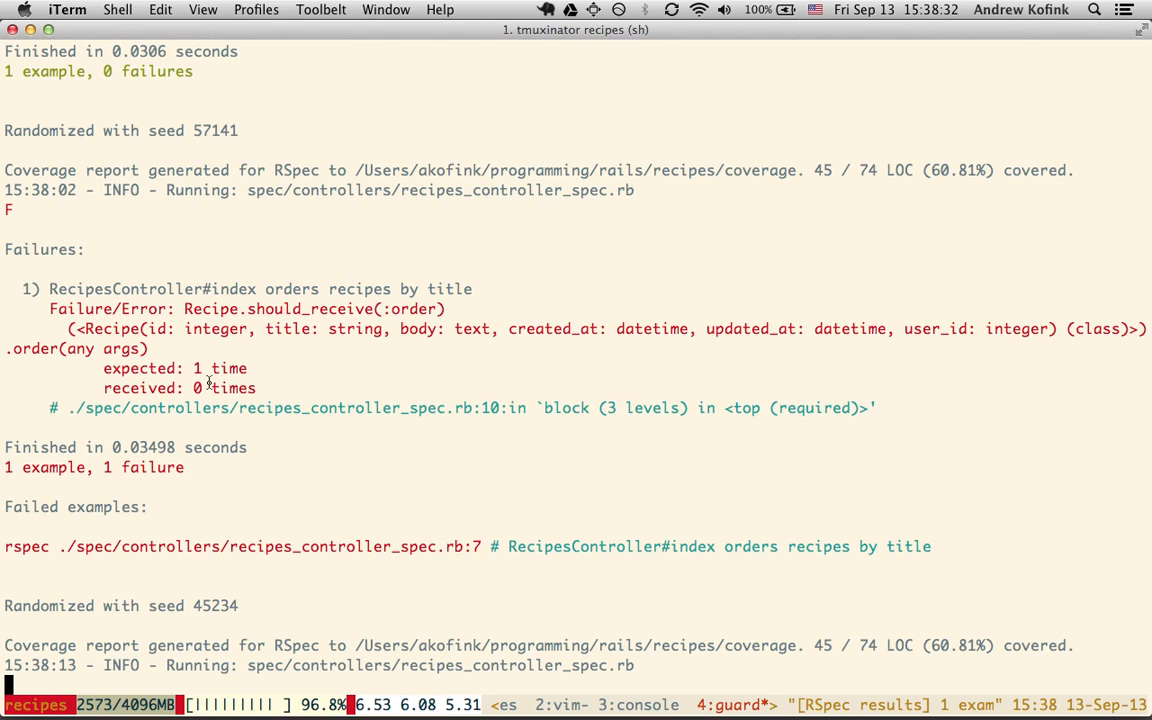
mouse_move(412, 460)
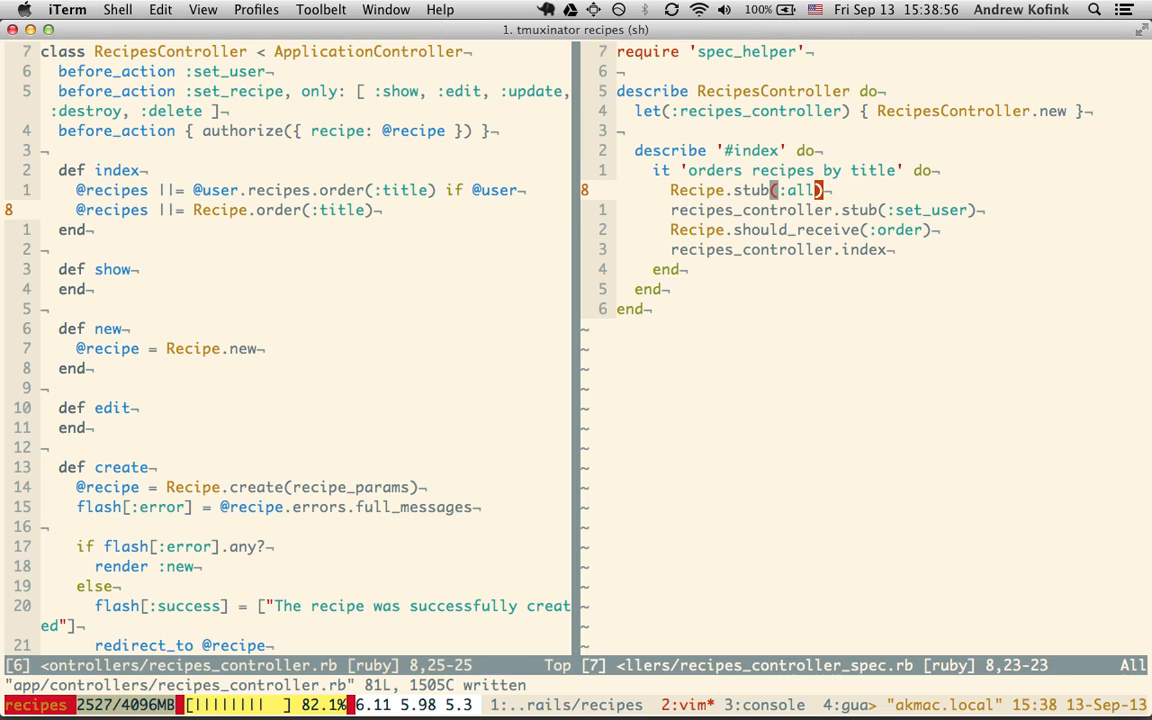
Drop the stub(:all) line and expect should_receive(:order).with(:title).
key(dd)
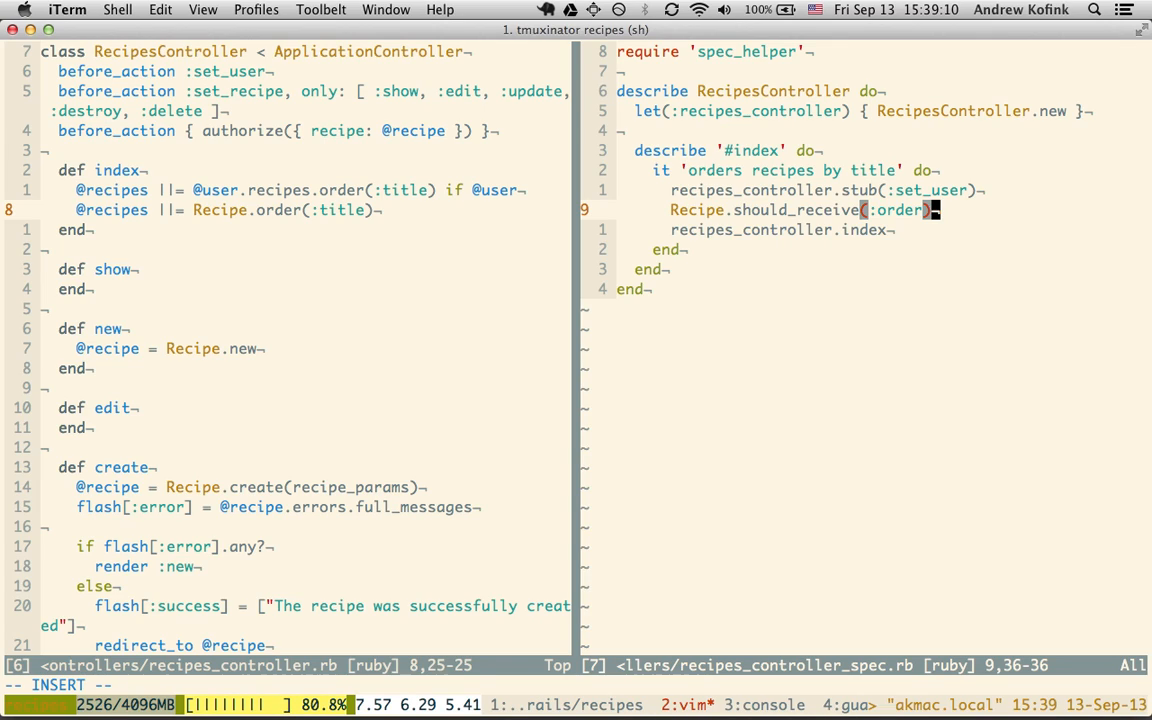
text(.)
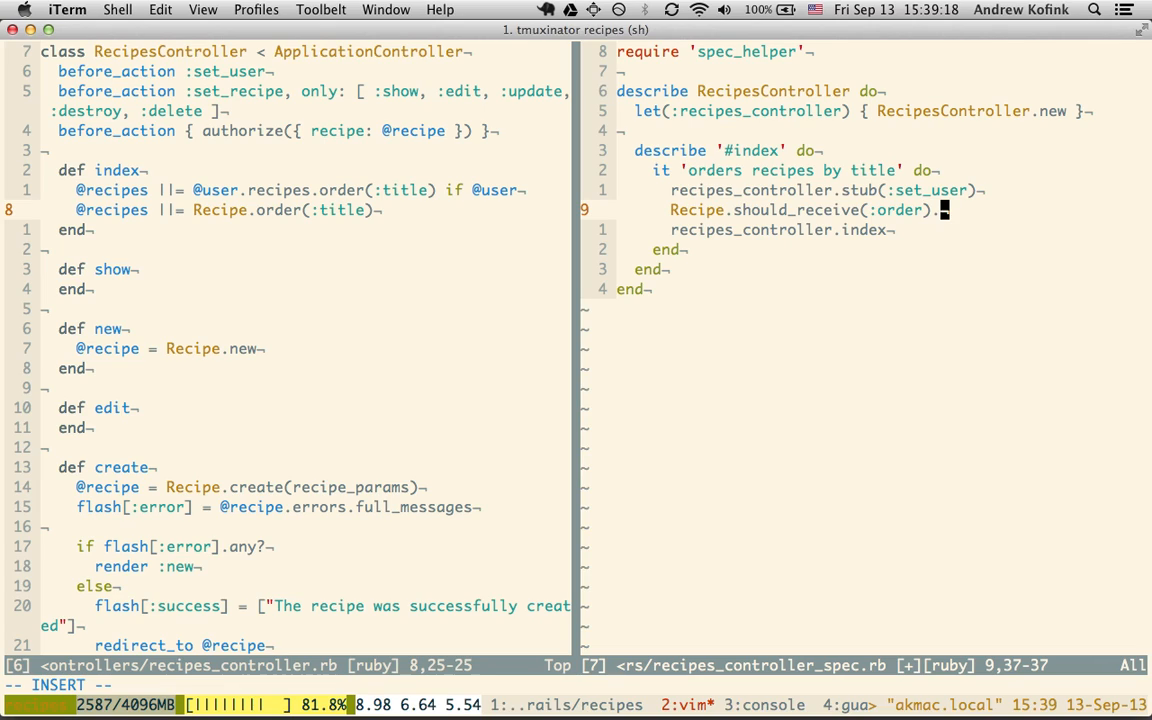
text(with)
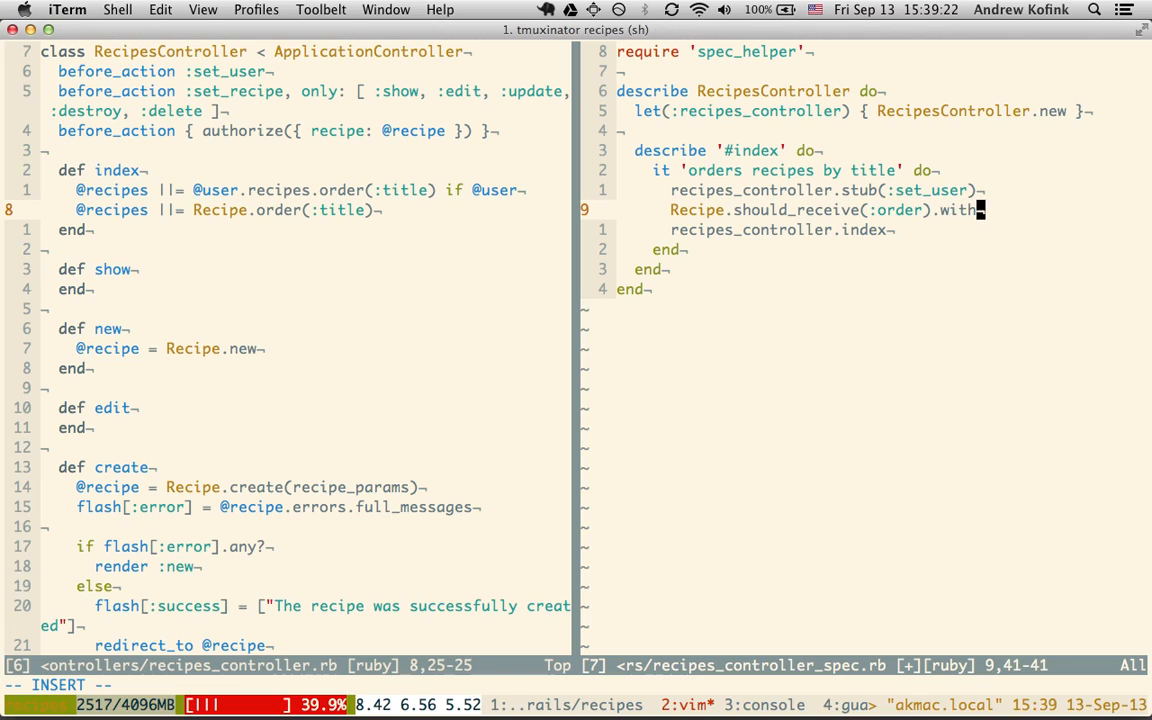
text(()
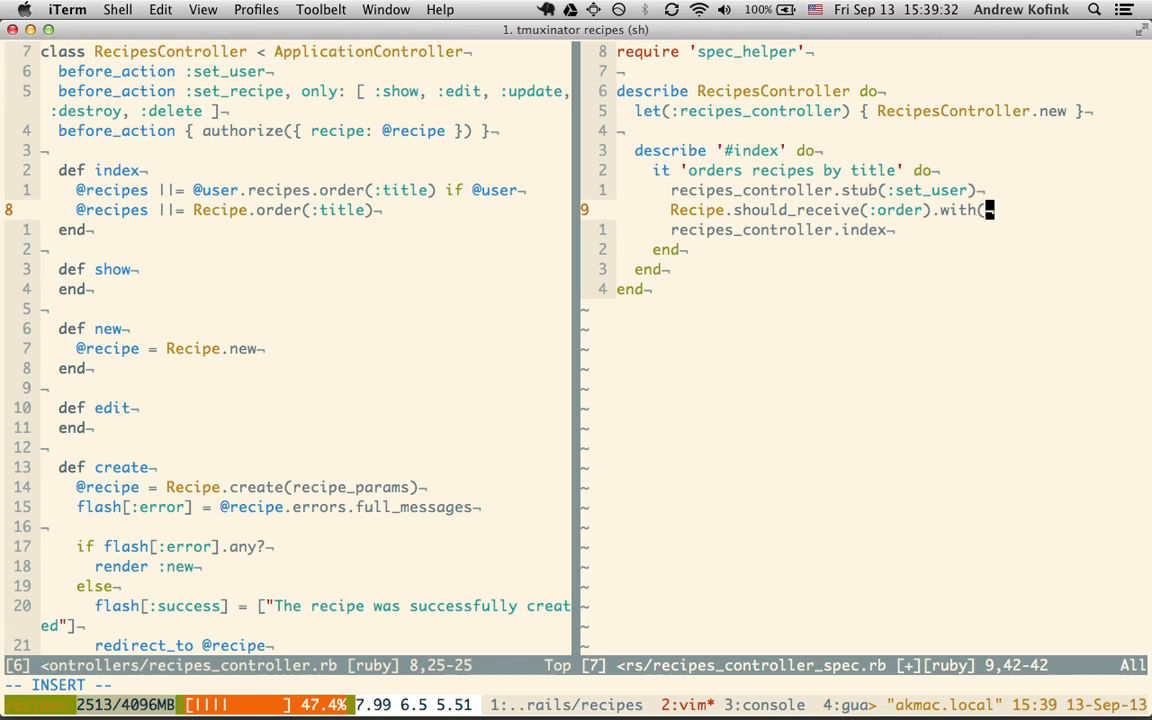
text(:title)
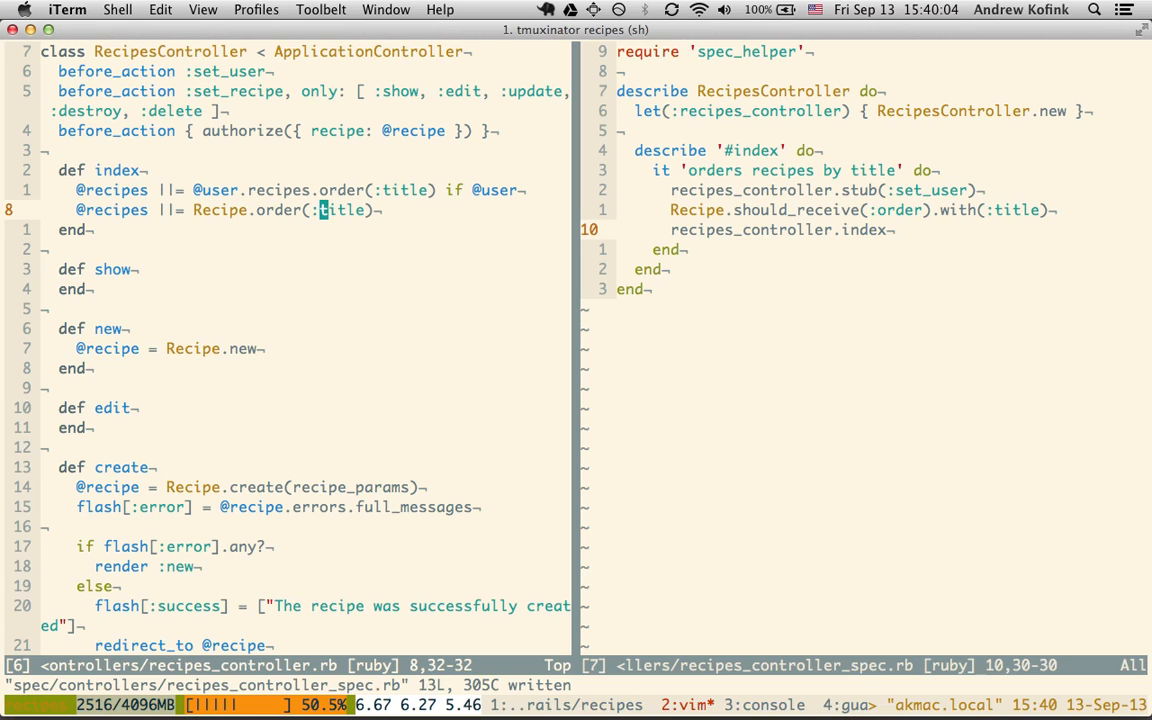
Change the controller fallback to Recipe.order(:body) to force a failure.
text(:body)
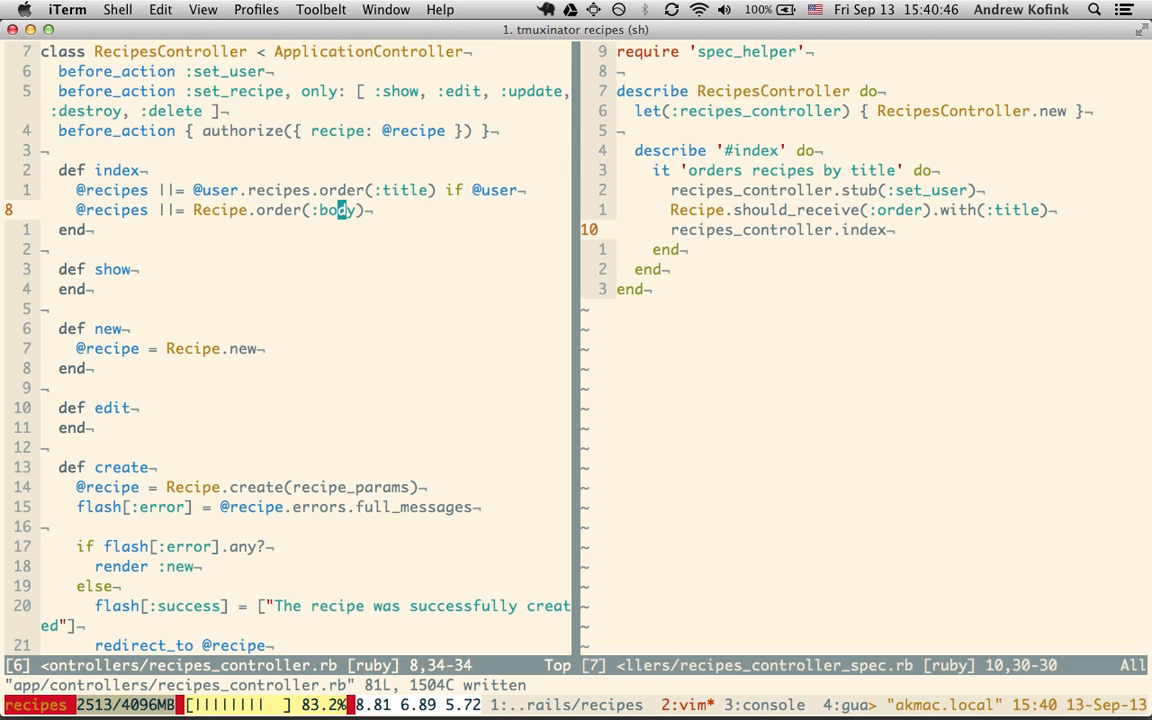
Restore the controller fallback to Recipe.order(:title) and save.
text(title)
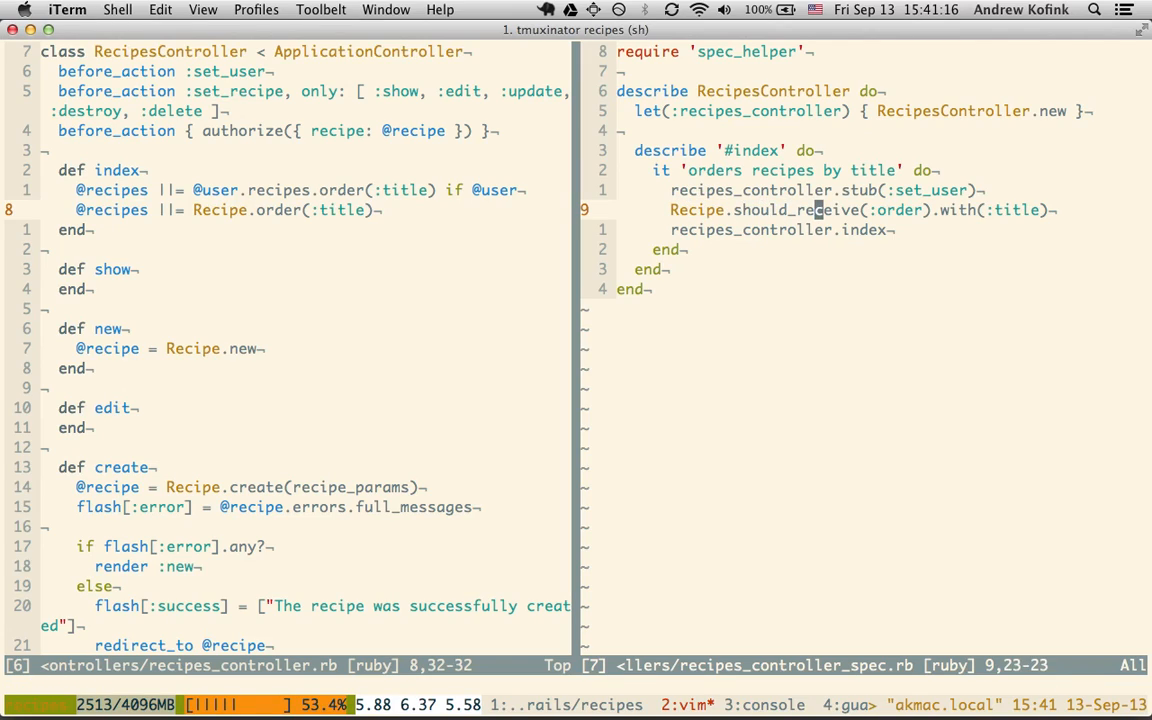
mouse_move(932, 210)
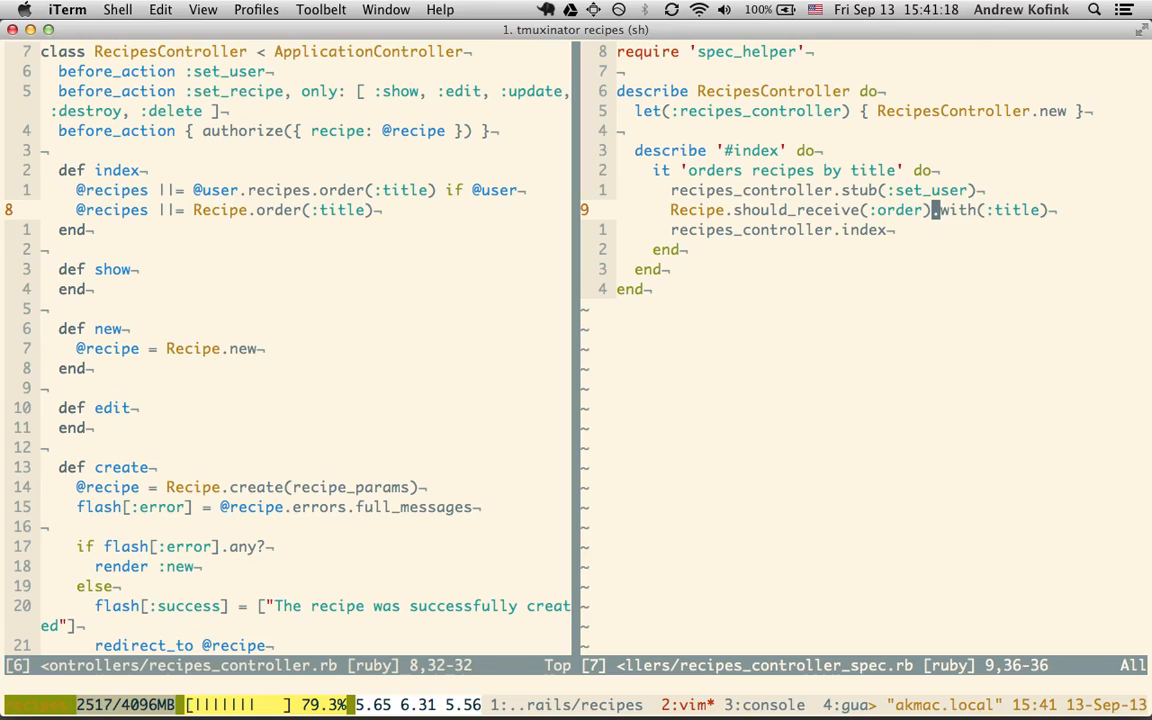